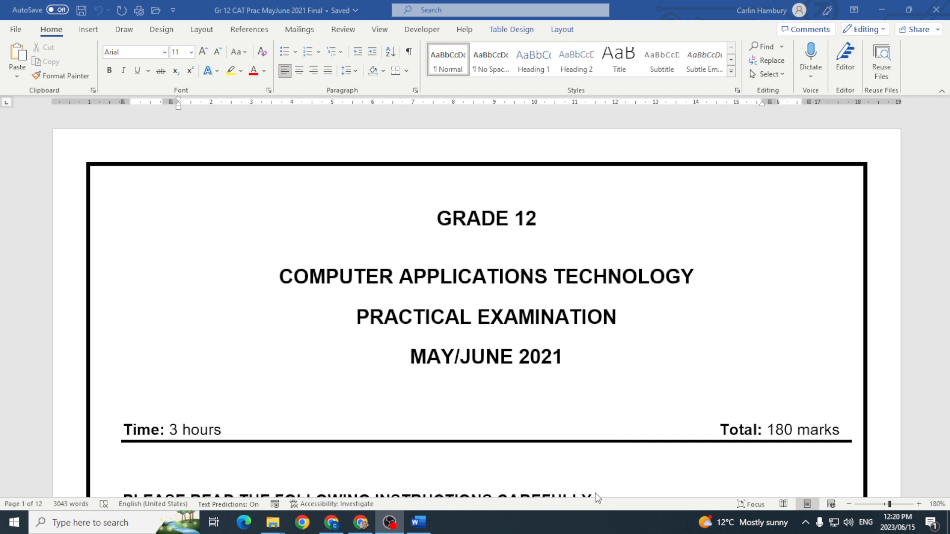
{"action": "mouse_move", "coordinate": [625, 421]}
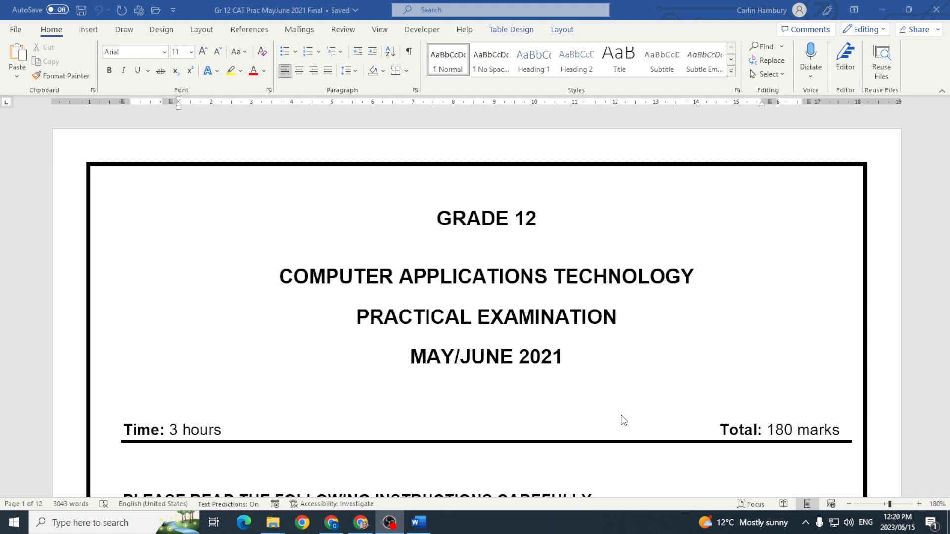
{"action": "mouse_move", "coordinate": [616, 418]}
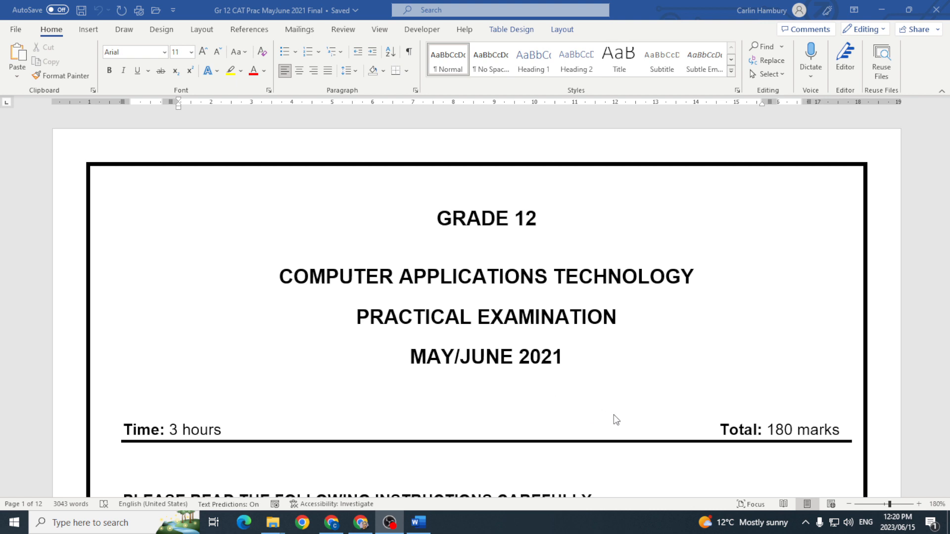
Open the IEB Data Files folder and show Properties for 'What is the Creative Kids Club'.
{"action": "scroll", "scroll_direction": "down", "scroll_amount": 3}
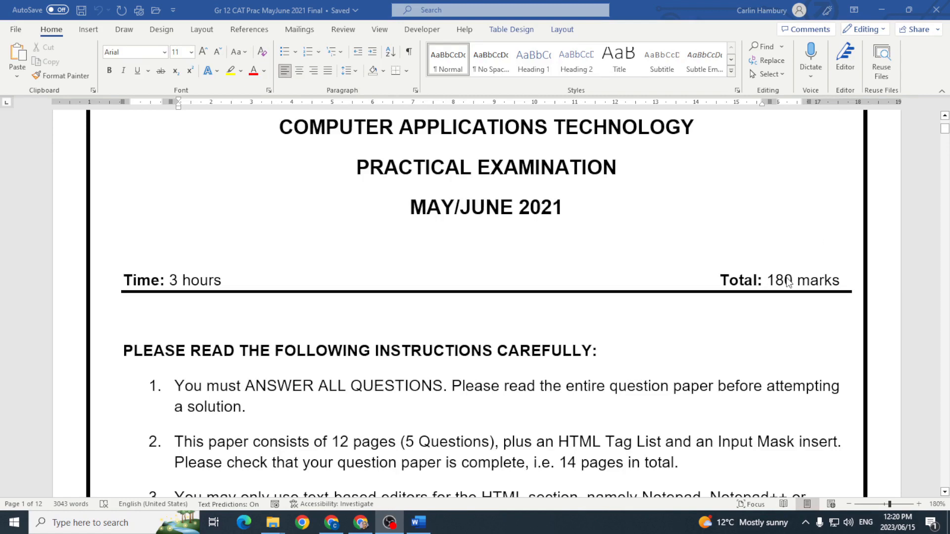
{"action": "mouse_move", "coordinate": [807, 303]}
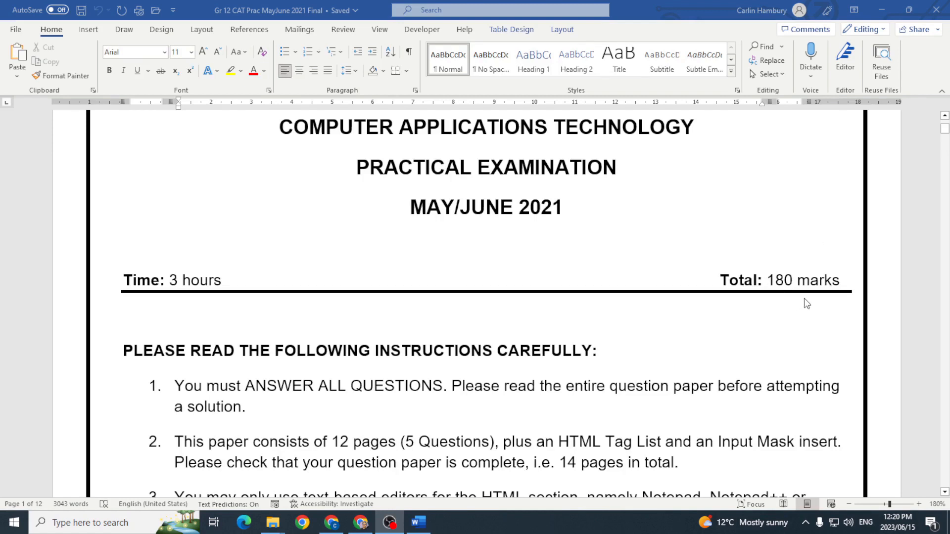
{"action": "mouse_move", "coordinate": [646, 310]}
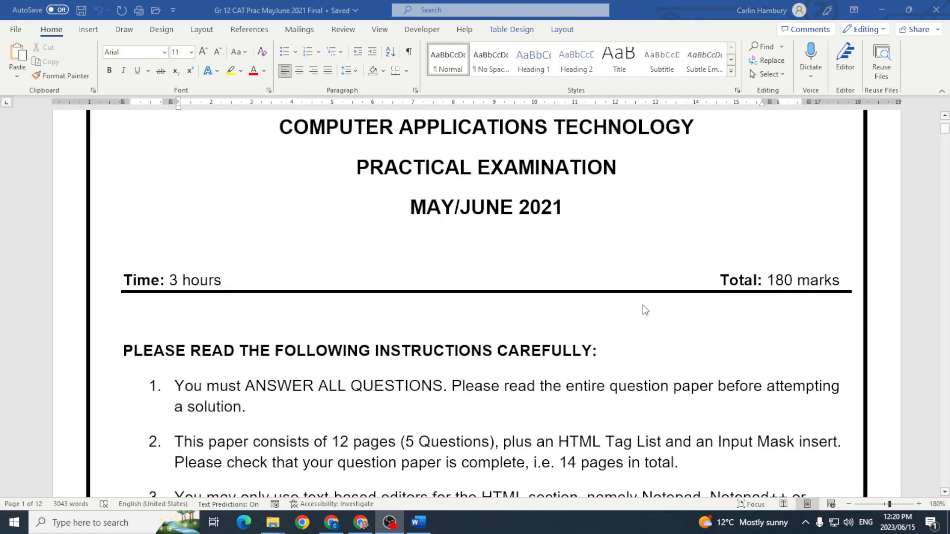
{"action": "scroll", "scroll_direction": "down", "scroll_amount": 3}
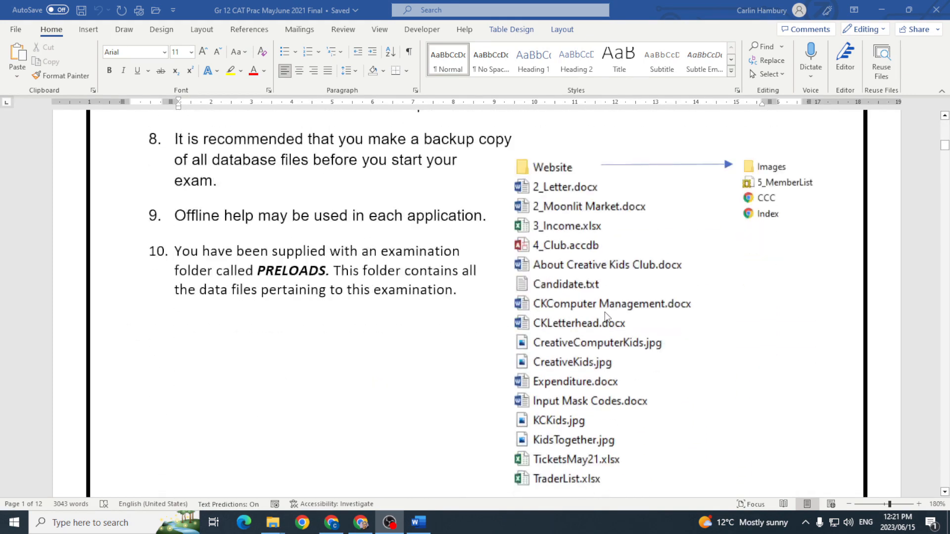
{"action": "scroll", "scroll_direction": "up", "scroll_amount": 3}
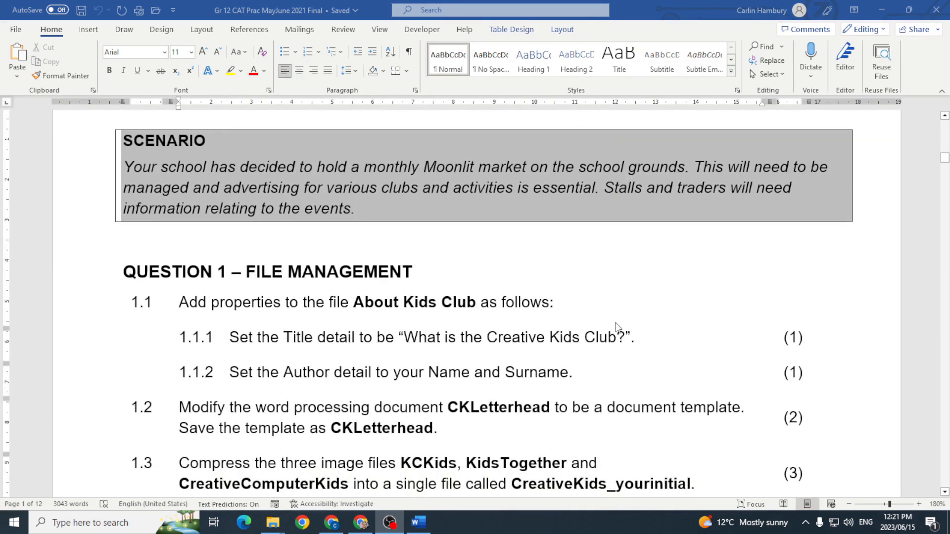
{"action": "left_click", "coordinate": [848, 504]}
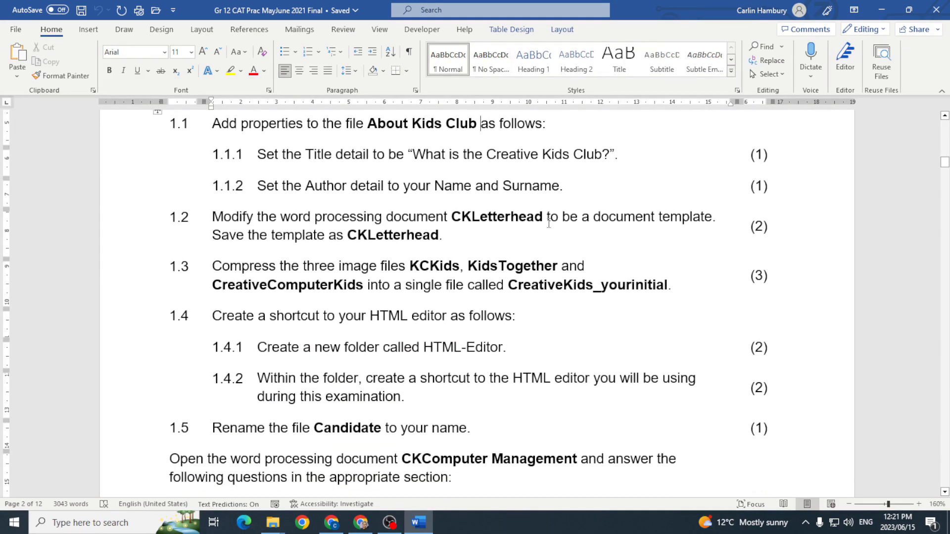
{"action": "scroll", "scroll_direction": "down", "scroll_amount": 3}
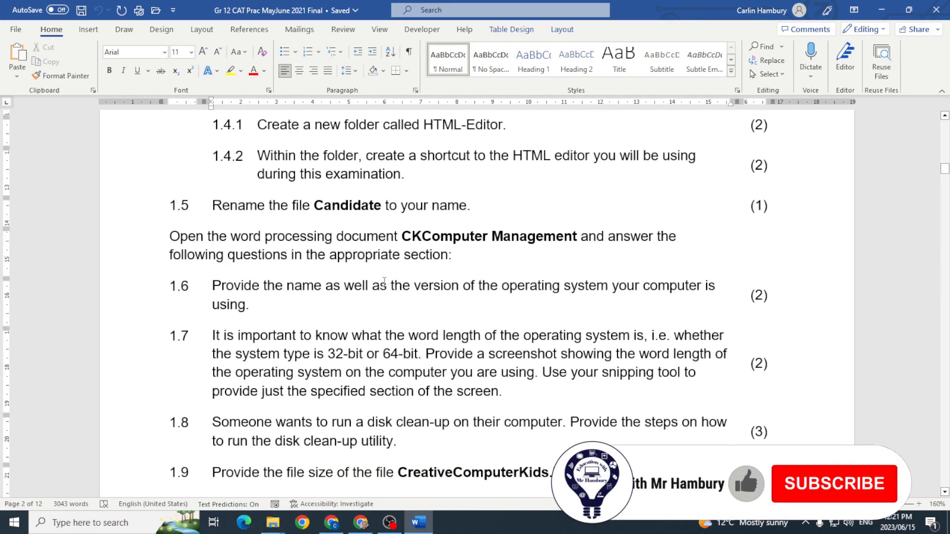
{"action": "scroll", "scroll_direction": "down", "scroll_amount": 3}
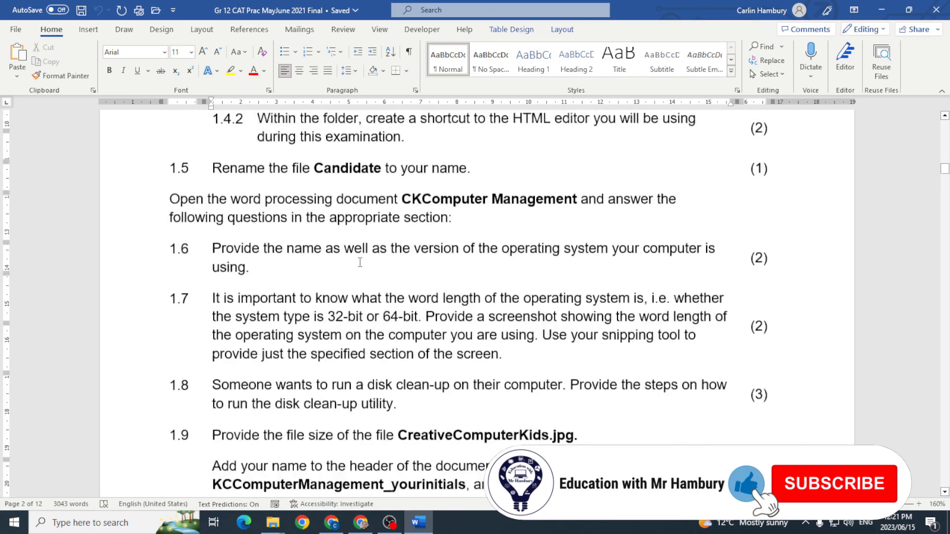
{"action": "scroll", "scroll_direction": "down", "scroll_amount": 3}
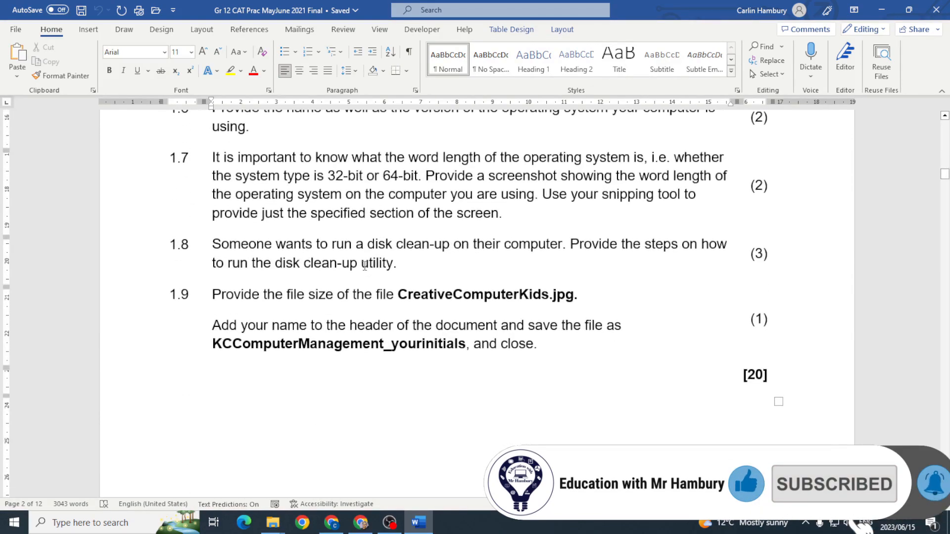
{"action": "scroll", "scroll_direction": "up", "scroll_amount": 3}
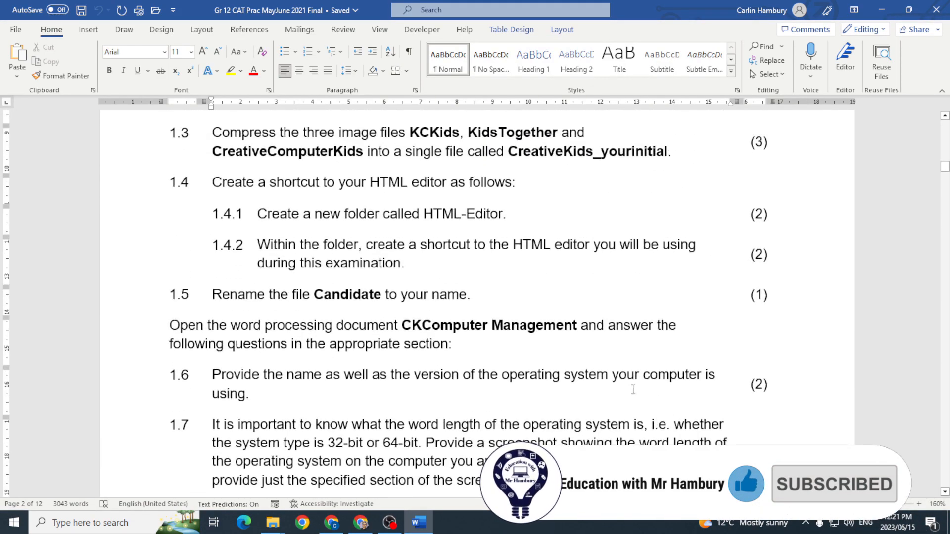
{"action": "scroll", "scroll_direction": "up", "scroll_amount": 3}
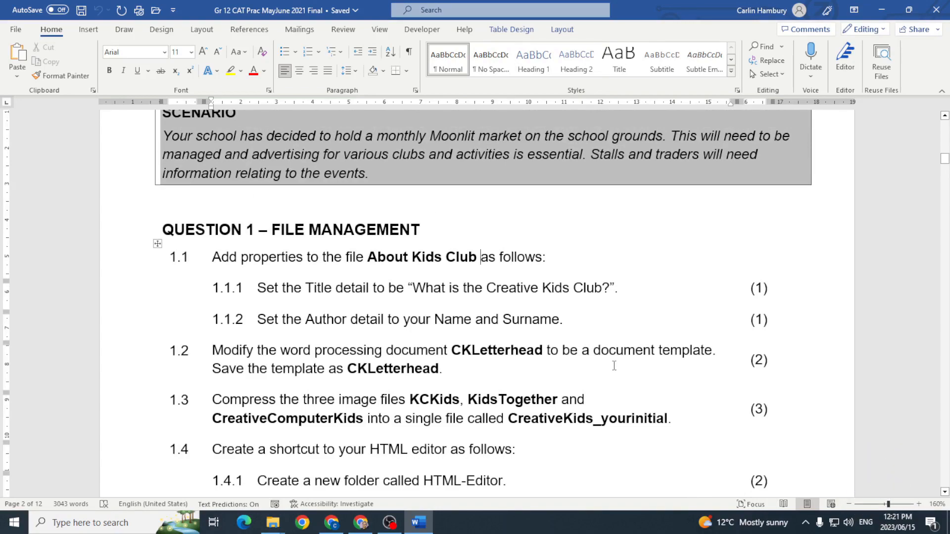
{"action": "mouse_move", "coordinate": [272, 522]}
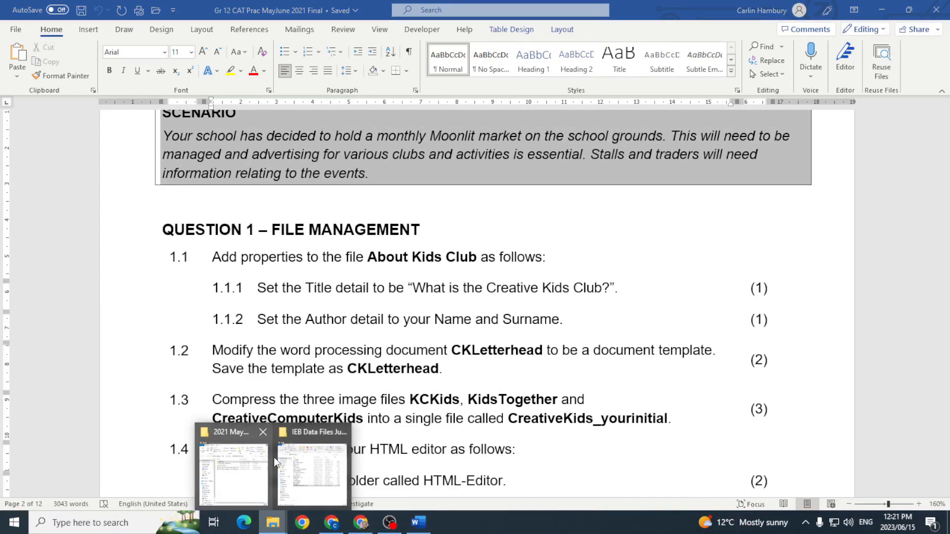
{"action": "left_click", "coordinate": [313, 469]}
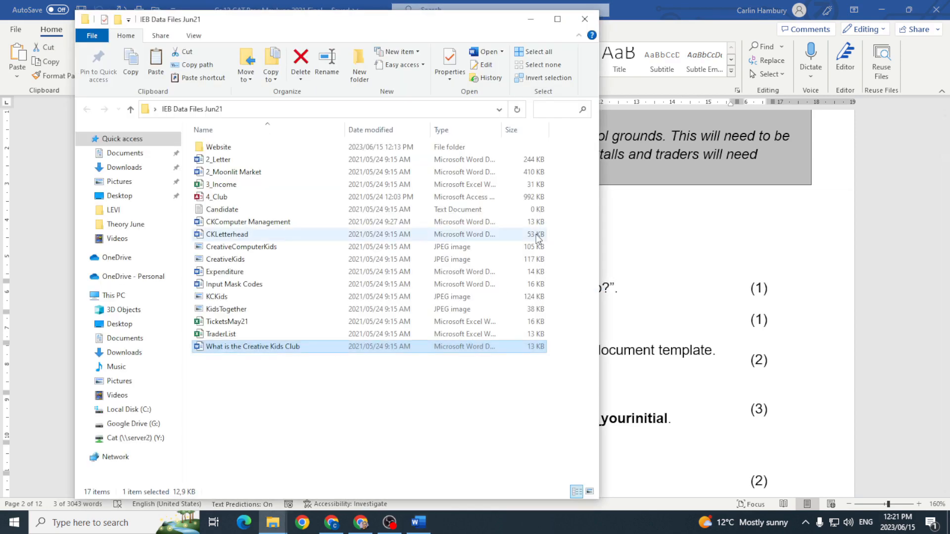
{"action": "mouse_move", "coordinate": [232, 346]}
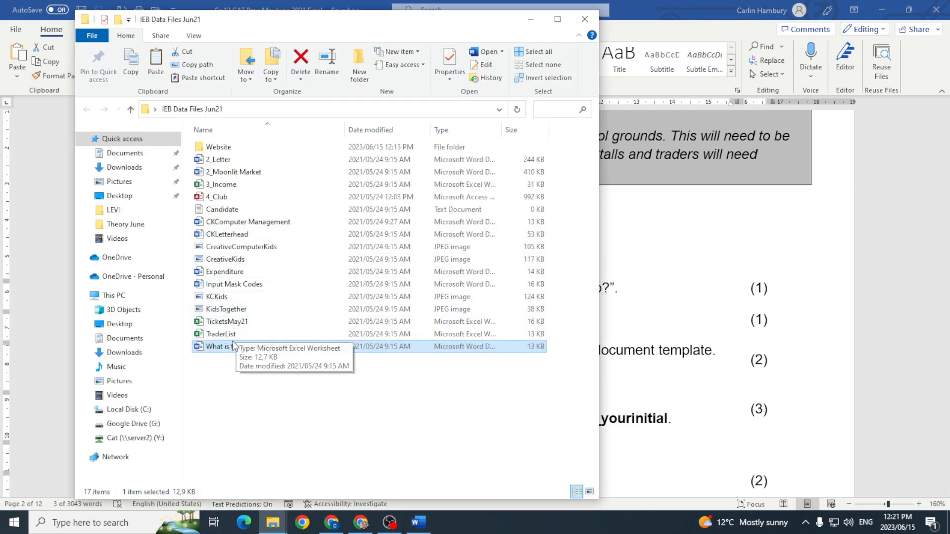
{"action": "right_click", "coordinate": [230, 346]}
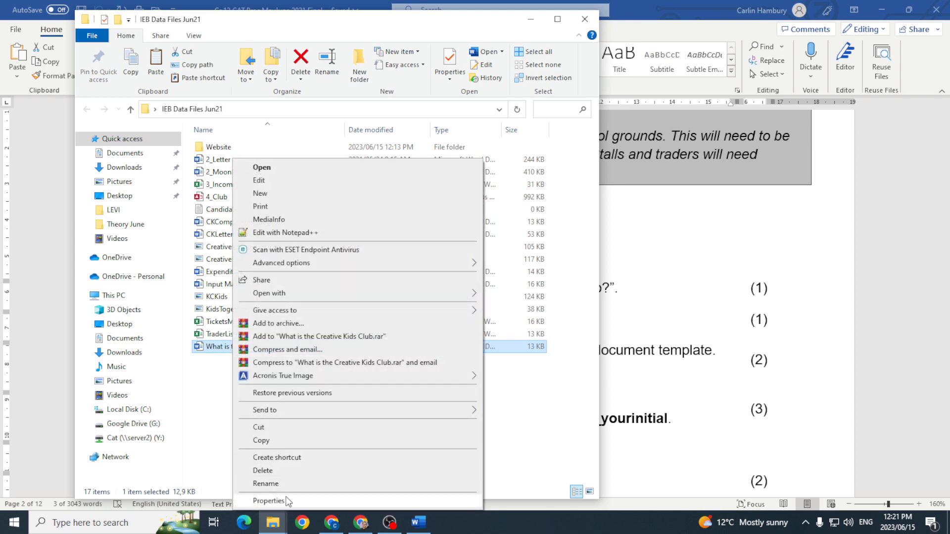
{"action": "left_click", "coordinate": [269, 500]}
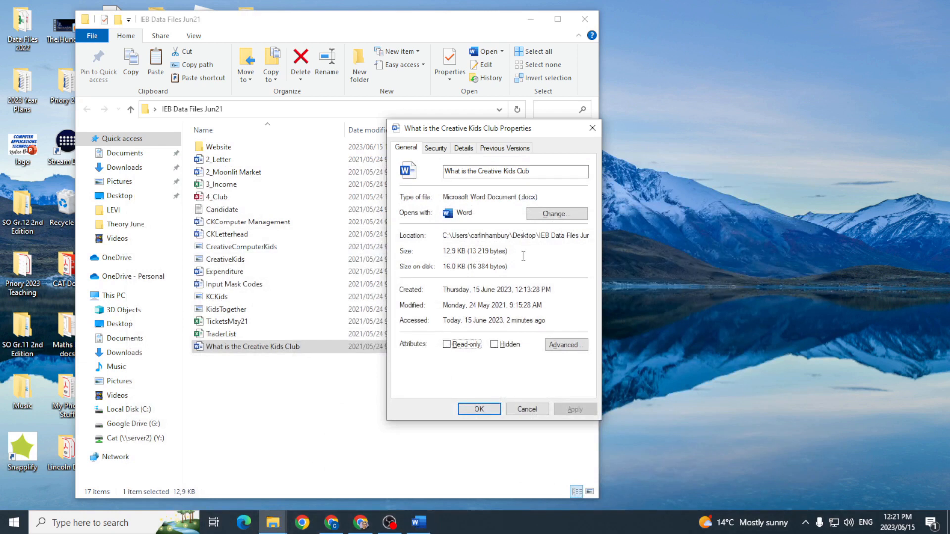
Set the file's Title to 'What is the Creative Kids Club?' and Authors to Hambury.
{"action": "left_click", "coordinate": [462, 148]}
{"action": "type", "text": "What is the Creative"}
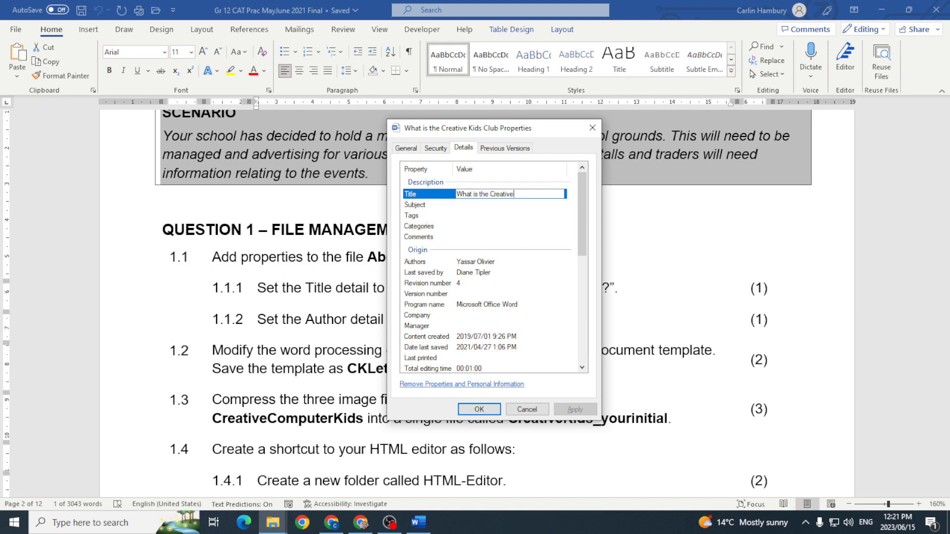
{"action": "type", "text": "Kids Club"}
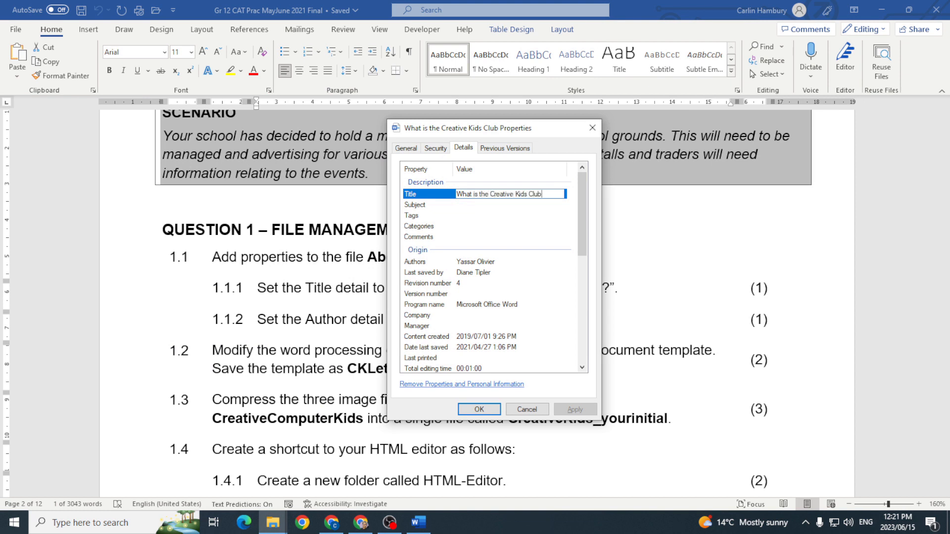
{"action": "type", "text": "?"}
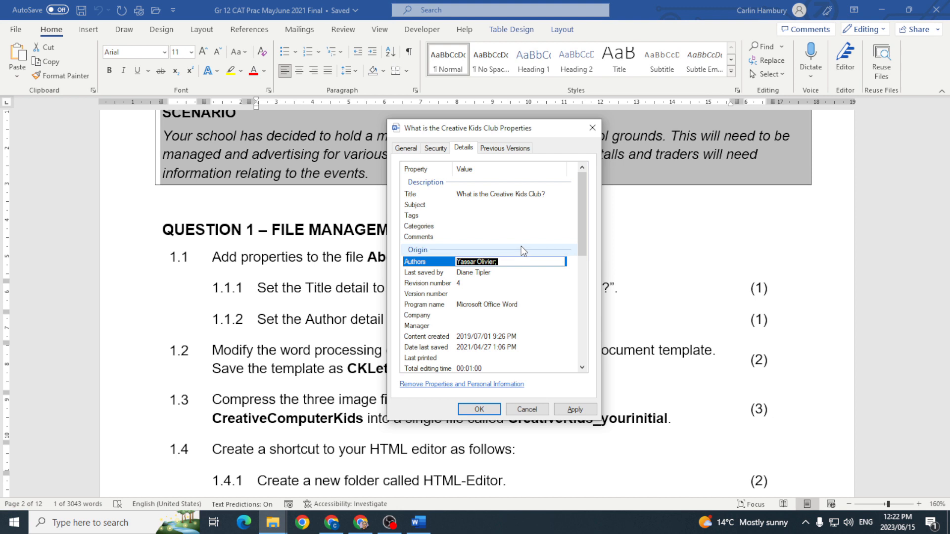
{"action": "type", "text": "Hambury;"}
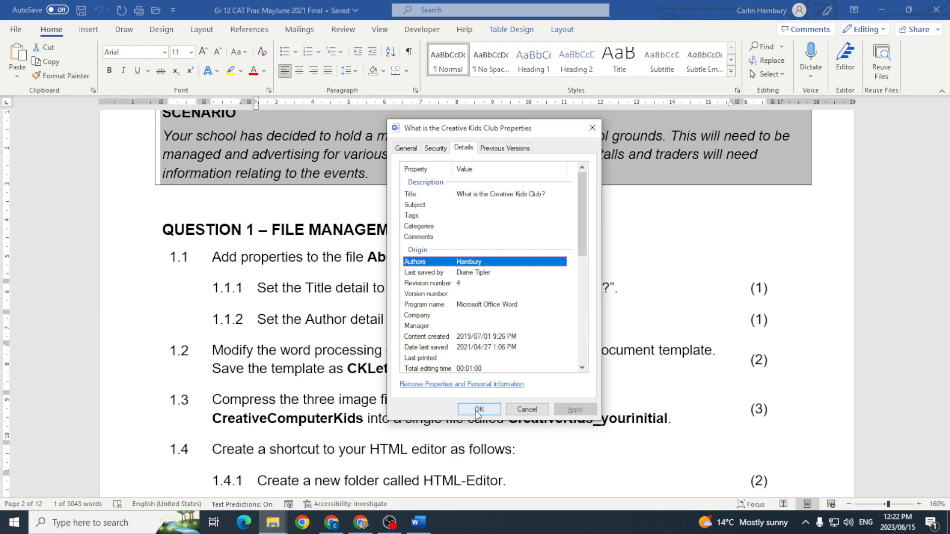
{"action": "left_click", "coordinate": [478, 409]}
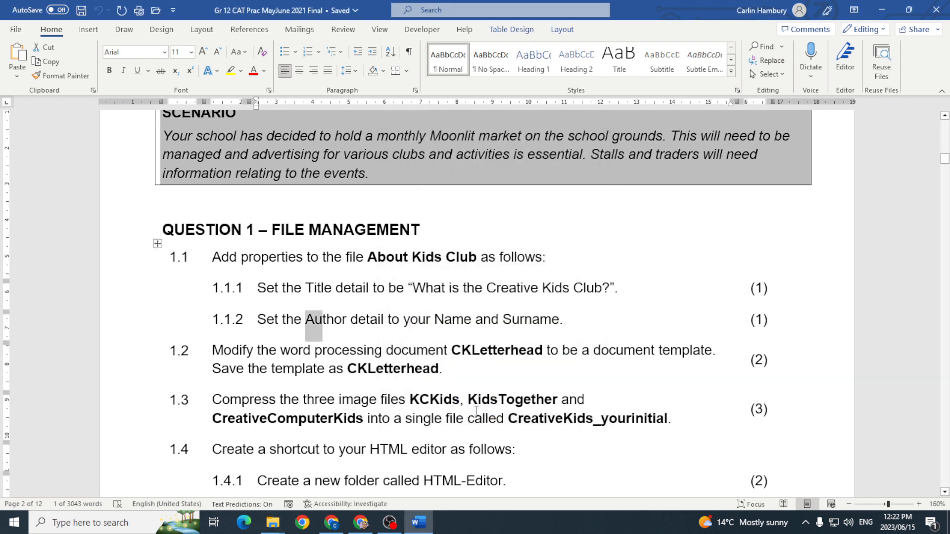
Return to the IEB Data Files folder and open CKLetterhead in Word.
{"action": "scroll", "scroll_direction": "down", "scroll_amount": 3}
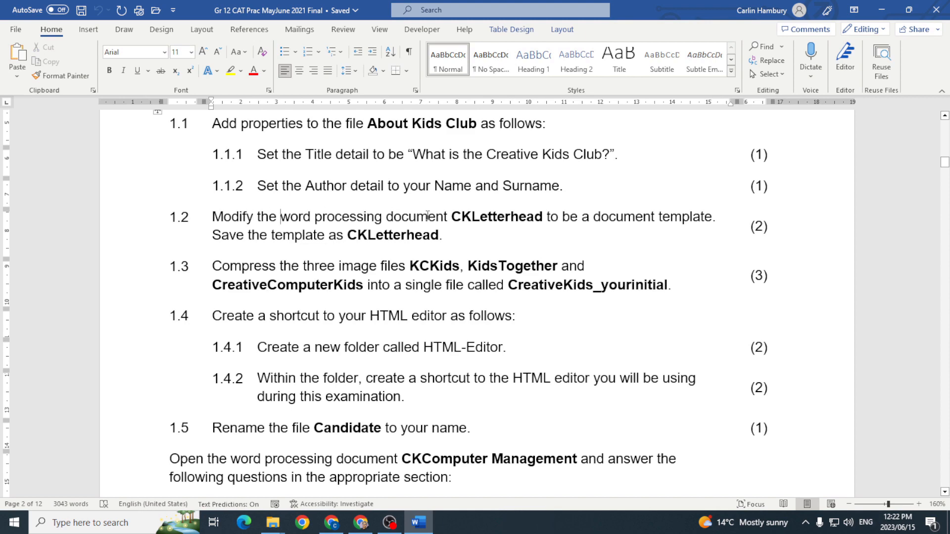
{"action": "left_click", "coordinate": [272, 523]}
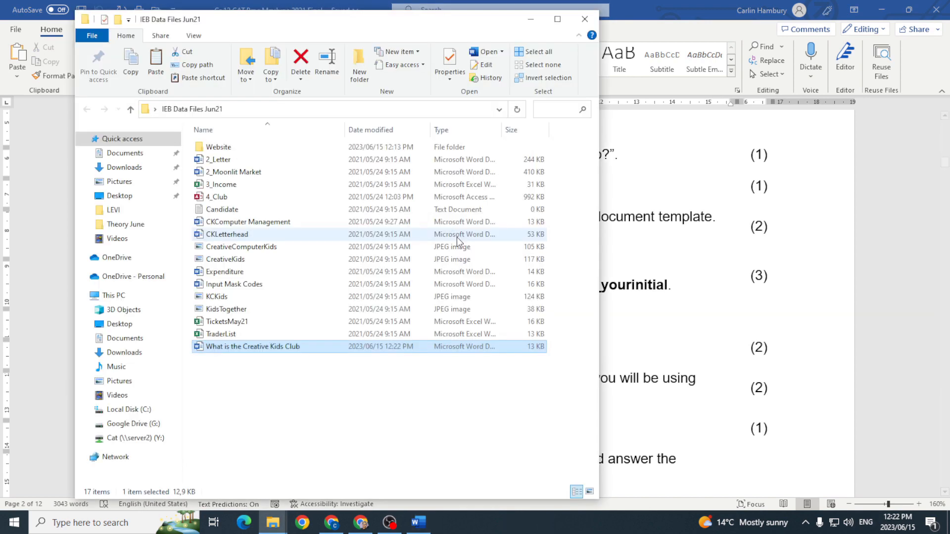
{"action": "left_click", "coordinate": [226, 234]}
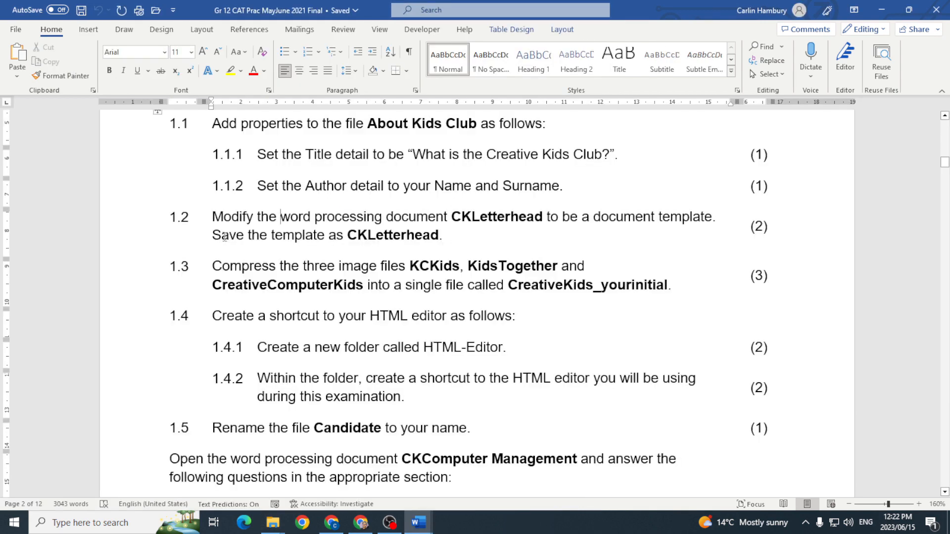
{"action": "mouse_move", "coordinate": [592, 221]}
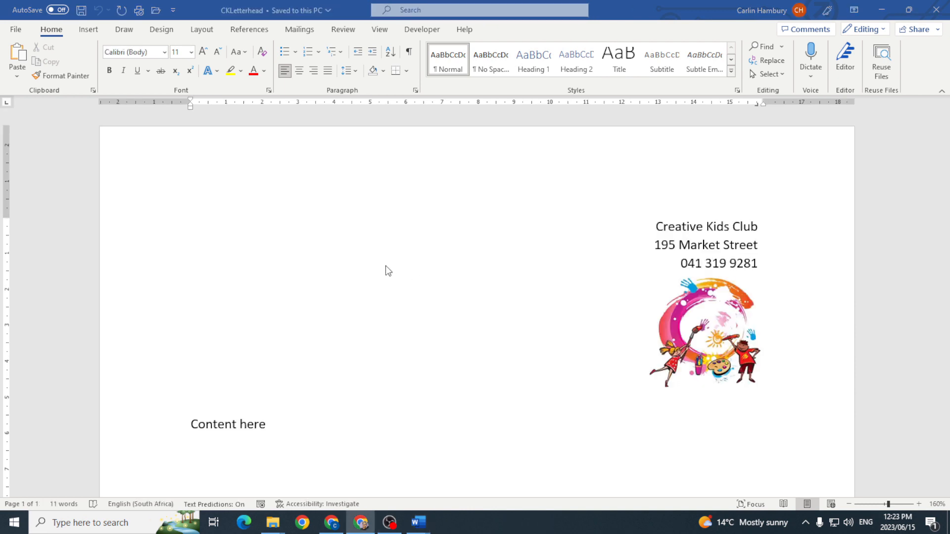
Save CKLetterhead as a Word Template (*.dotx) named CKLetterhead.
{"action": "left_click", "coordinate": [15, 29]}
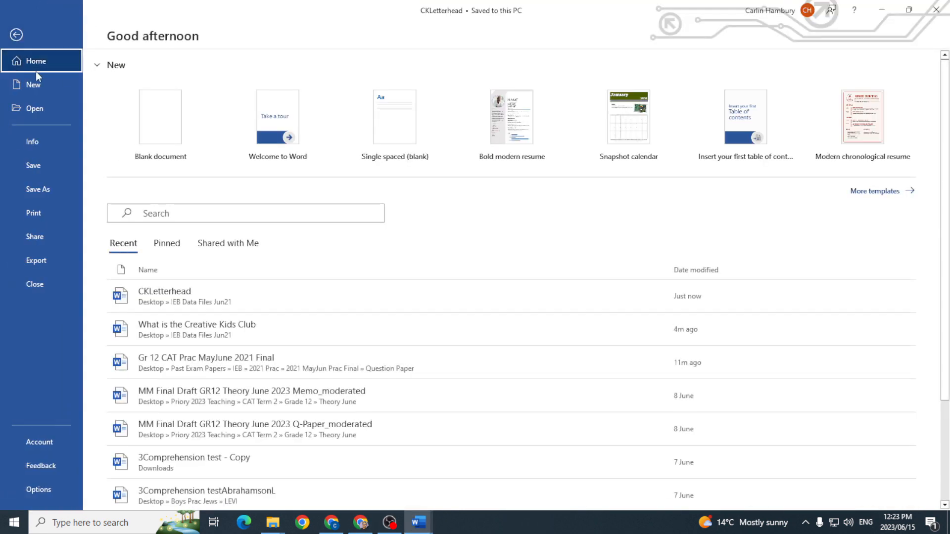
{"action": "left_click", "coordinate": [37, 189]}
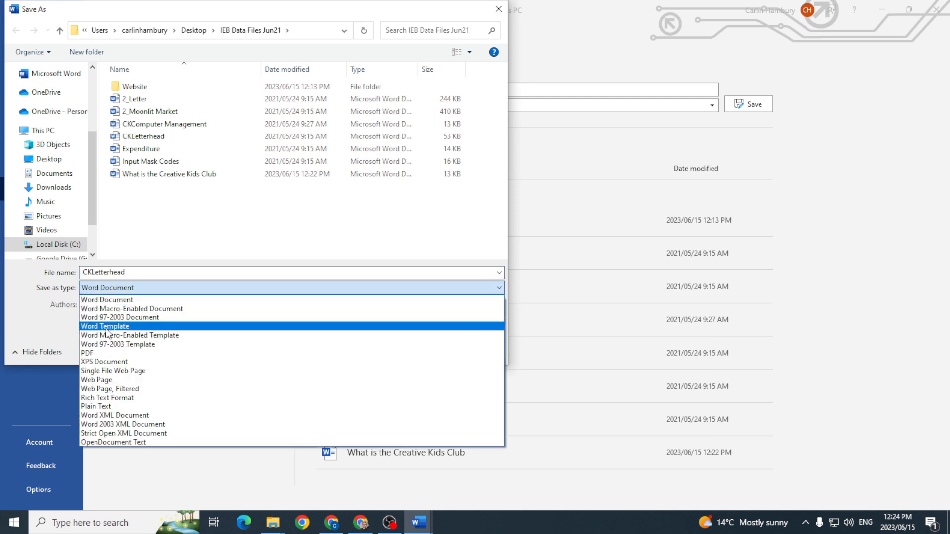
{"action": "left_click", "coordinate": [105, 326]}
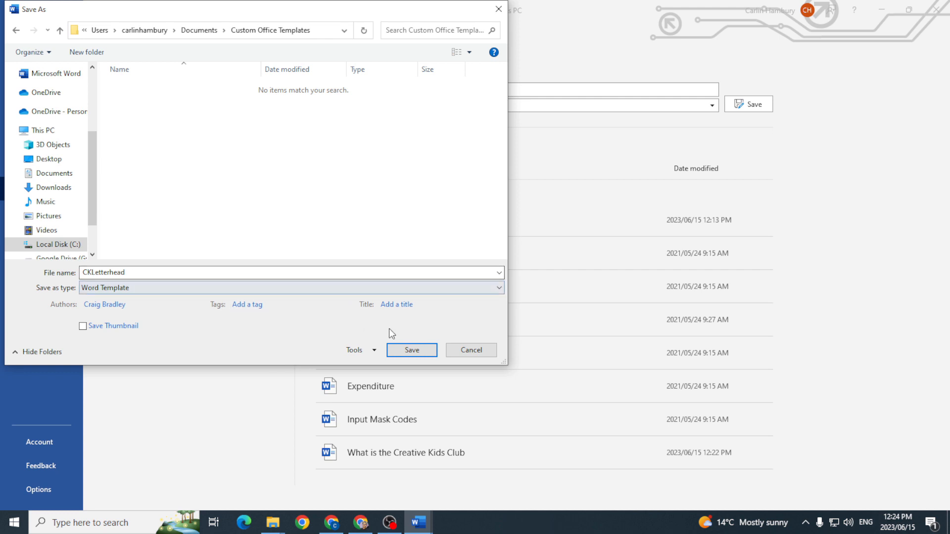
{"action": "left_click", "coordinate": [411, 350]}
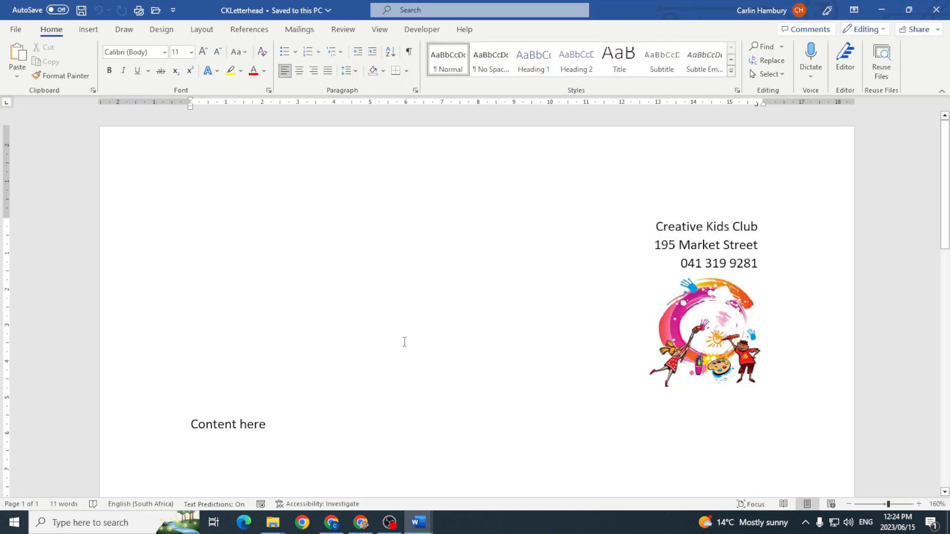
Verify CKLetterhead is listed under Personal templates, return to Home, and switch windows with Alt+Tab.
{"action": "left_click", "coordinate": [16, 29]}
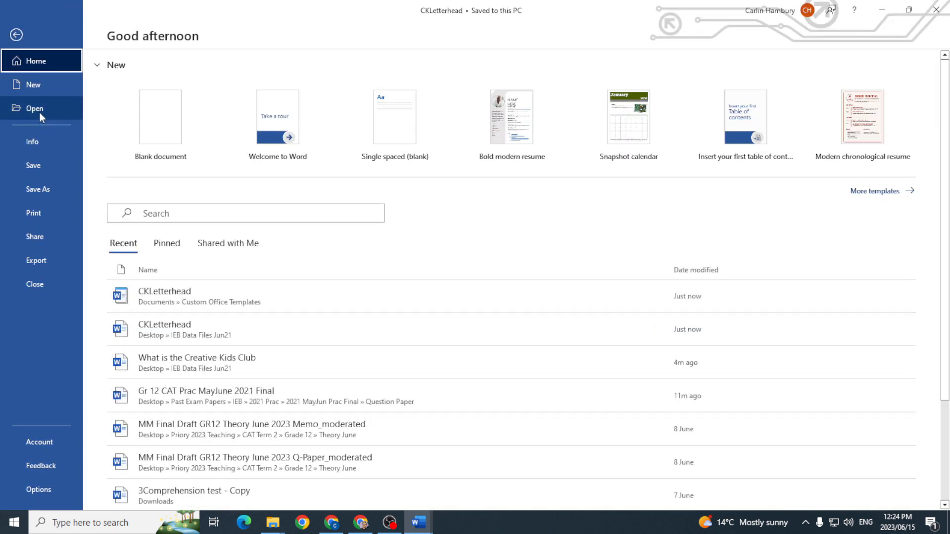
{"action": "left_click", "coordinate": [33, 85]}
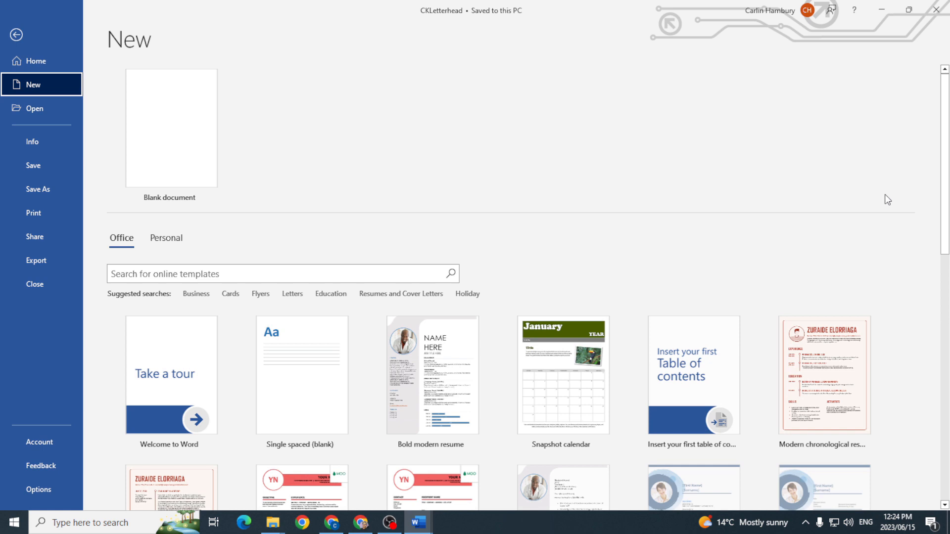
{"action": "scroll", "scroll_direction": "down", "scroll_amount": 3}
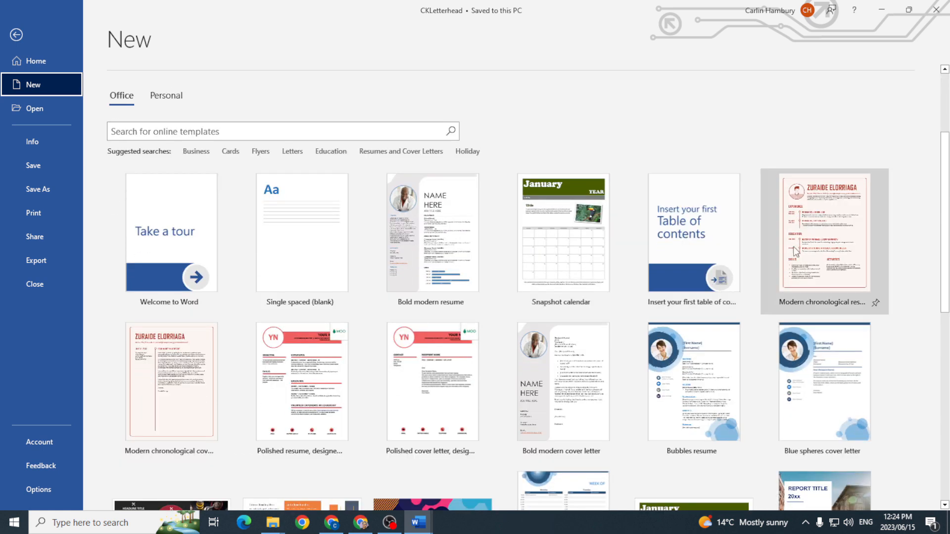
{"action": "mouse_move", "coordinate": [529, 134]}
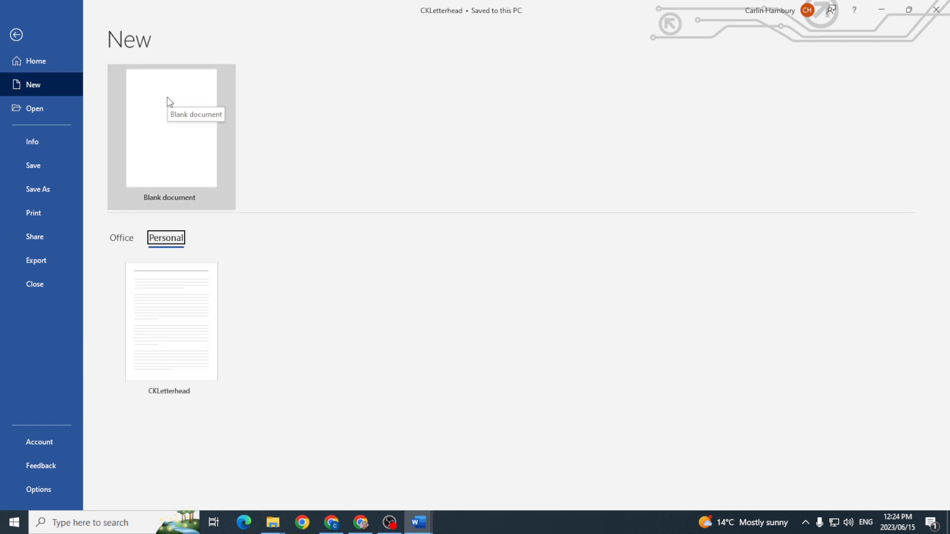
{"action": "mouse_move", "coordinate": [186, 351]}
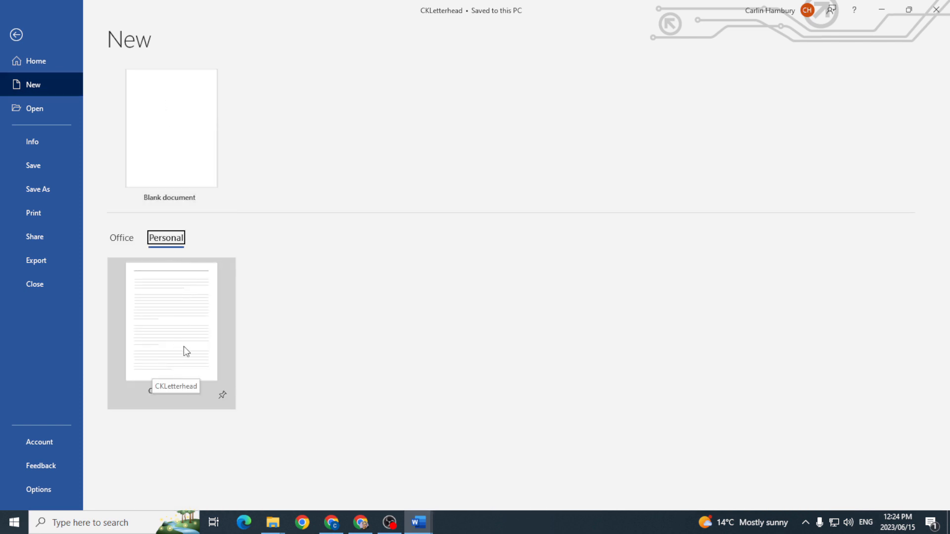
{"action": "left_click", "coordinate": [36, 61]}
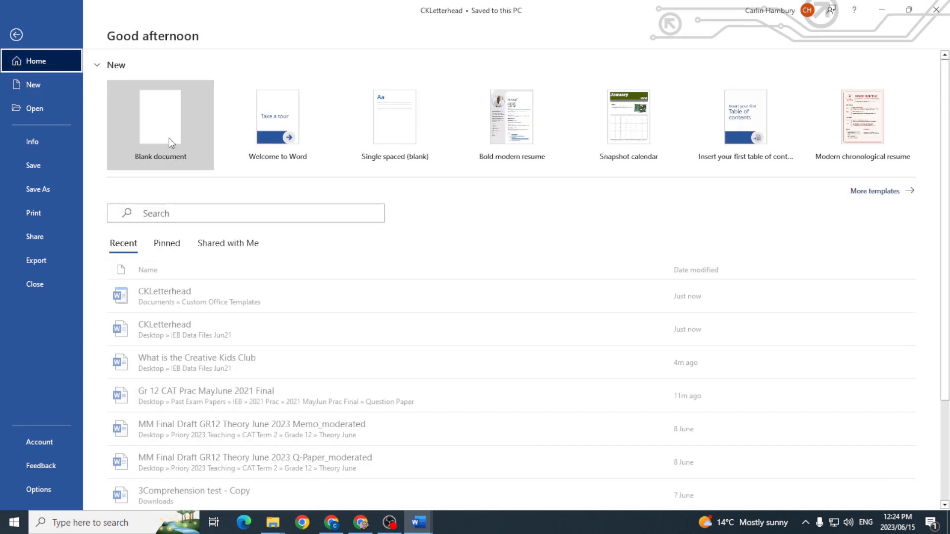
{"action": "key", "text": "alt+tab"}
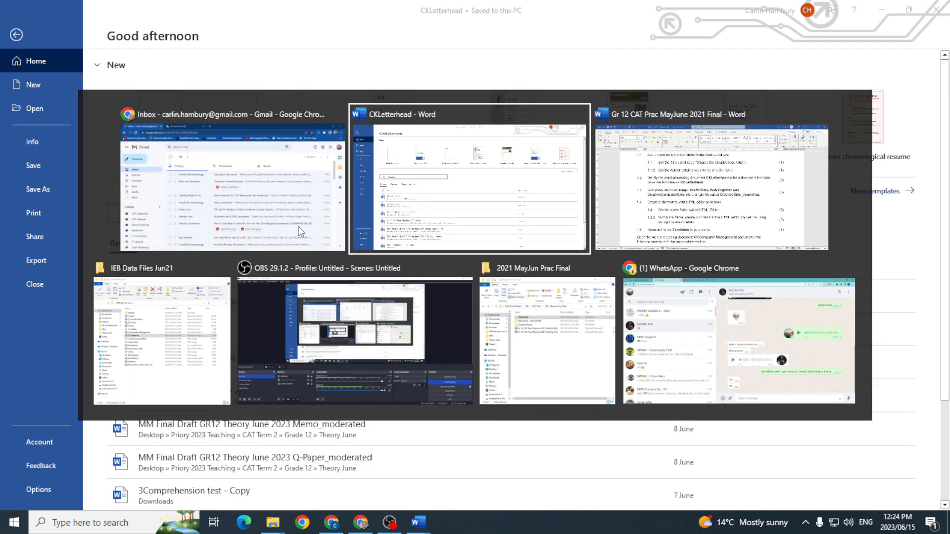
Switch to the Gr 12 CAT Prac MayJune 2021 Final question paper window.
{"action": "left_click", "coordinate": [712, 182]}
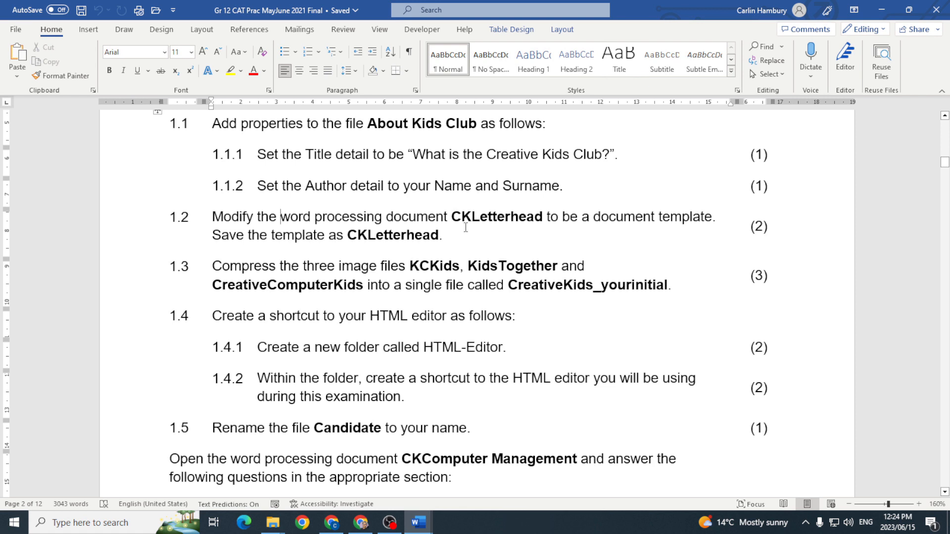
{"action": "mouse_move", "coordinate": [386, 267]}
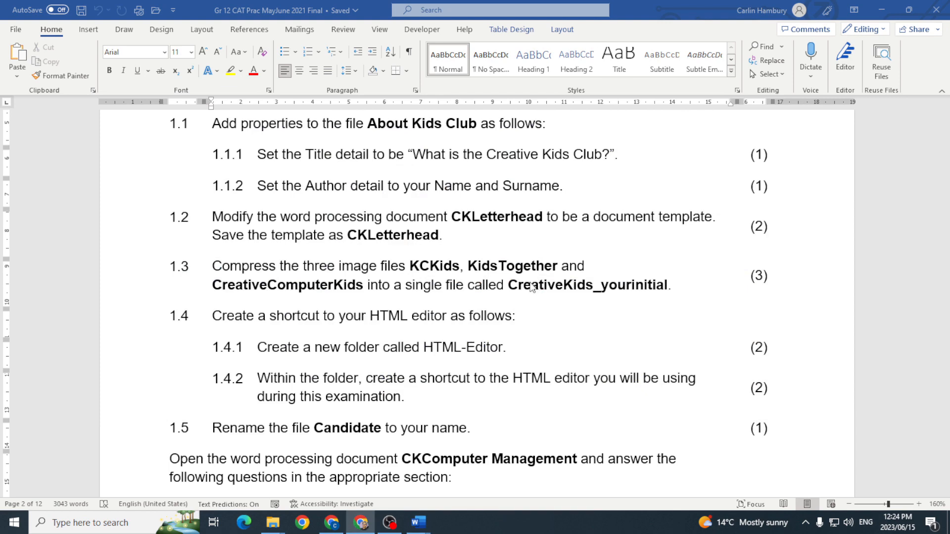
{"action": "mouse_move", "coordinate": [273, 522]}
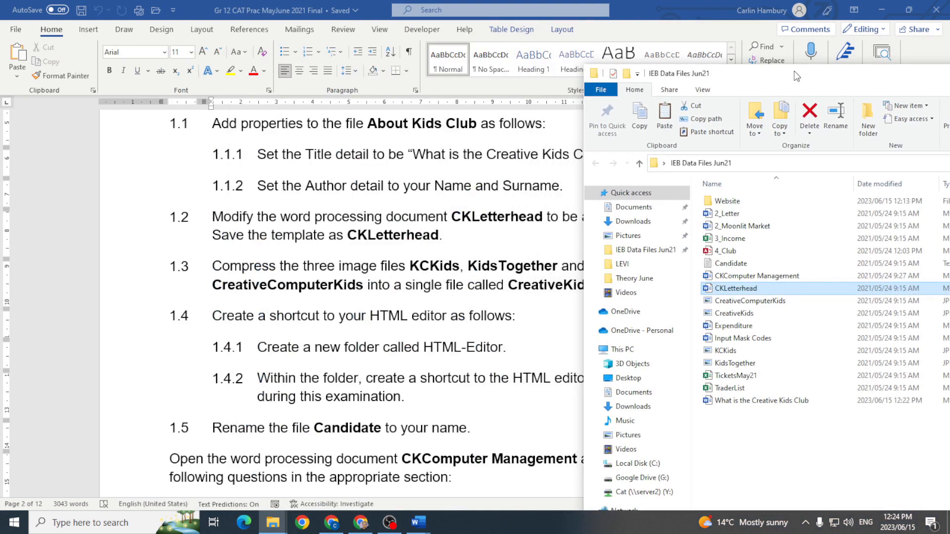
Compress the selected club images into a zipped folder named CreativeKids_H.
{"action": "left_click", "coordinate": [727, 351]}
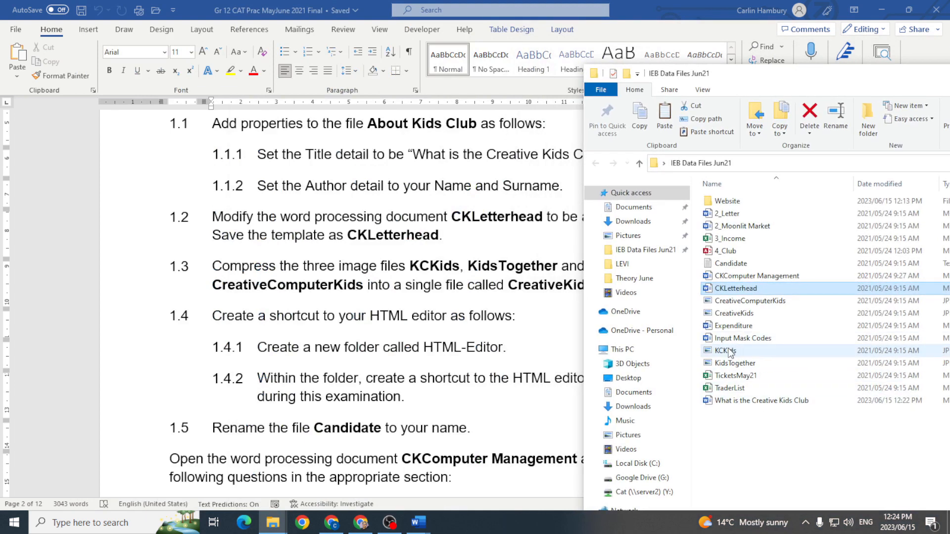
{"action": "left_click", "coordinate": [736, 363]}
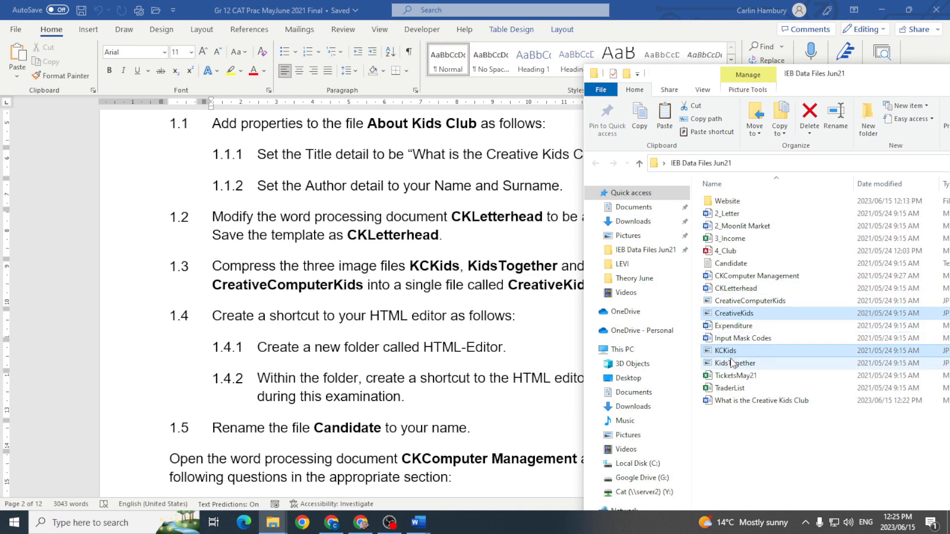
{"action": "right_click", "coordinate": [734, 362]}
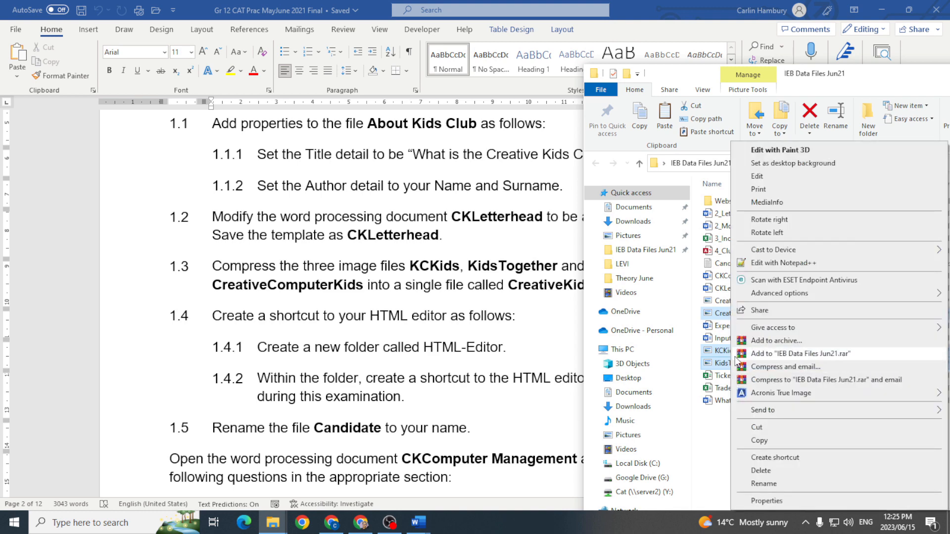
{"action": "mouse_move", "coordinate": [785, 380]}
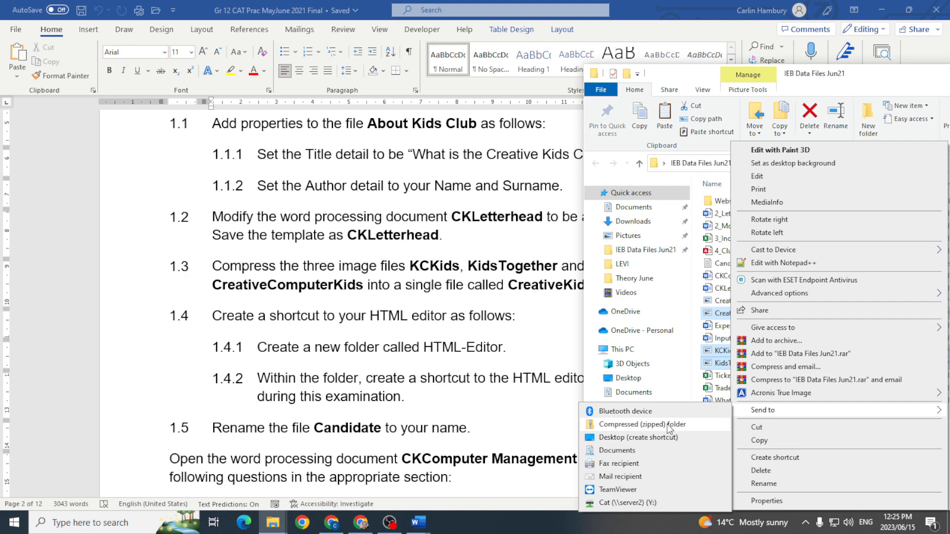
{"action": "left_click", "coordinate": [642, 425]}
{"action": "type", "text": "C"}
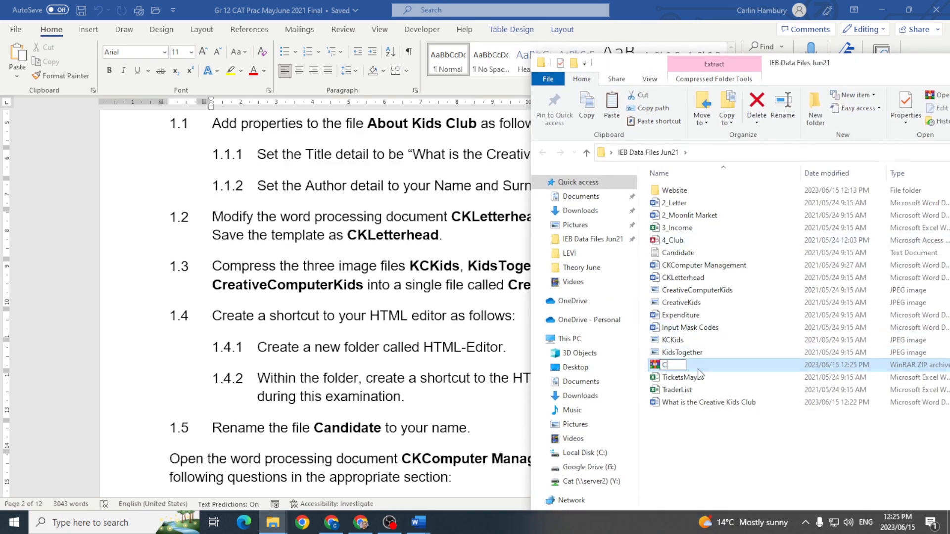
{"action": "type", "text": "reativeKids"}
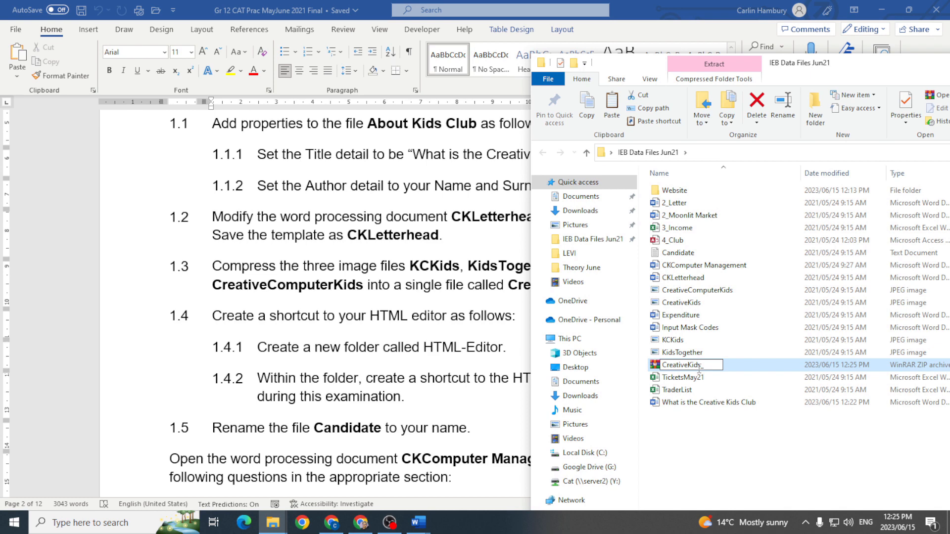
{"action": "type", "text": "_H"}
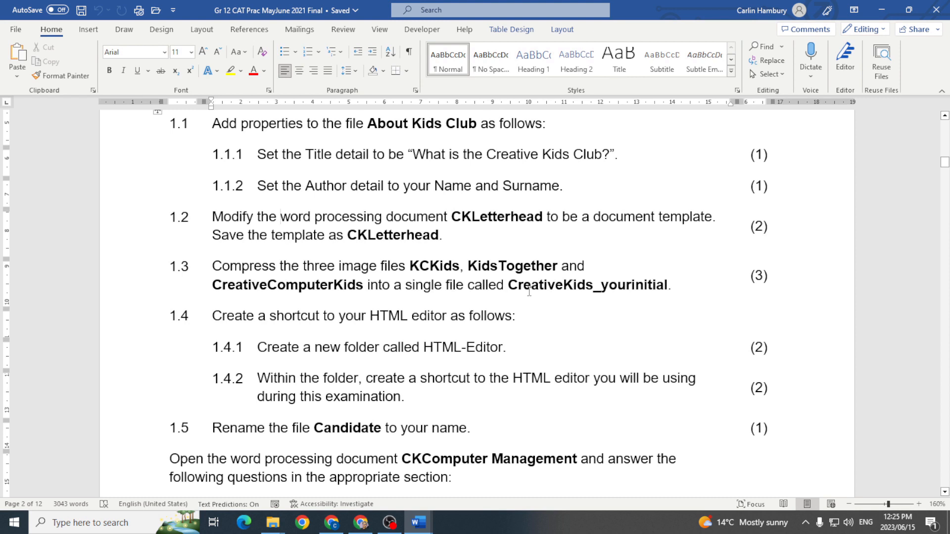
Create a folder named HTML-Editor in IEB Data Files Jun21 and open it.
{"action": "left_click", "coordinate": [281, 216]}
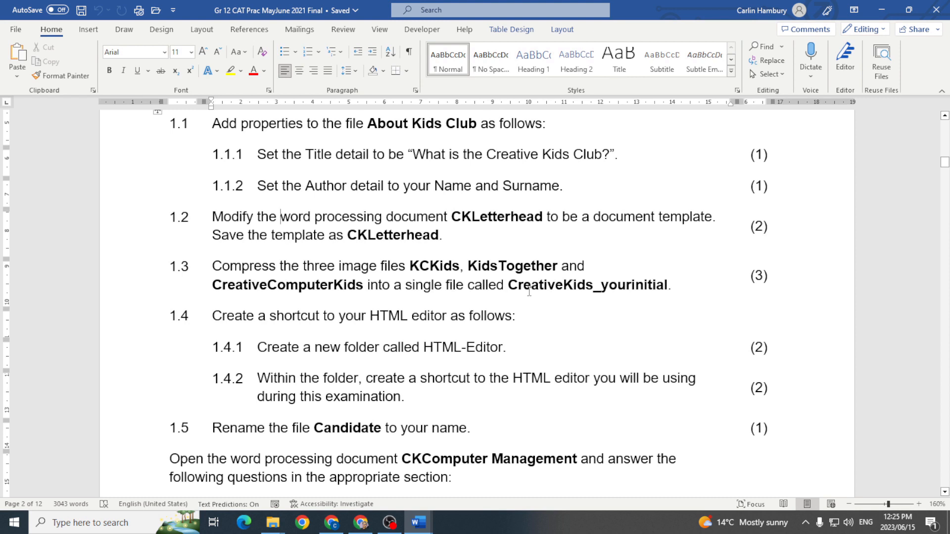
{"action": "mouse_move", "coordinate": [282, 312]}
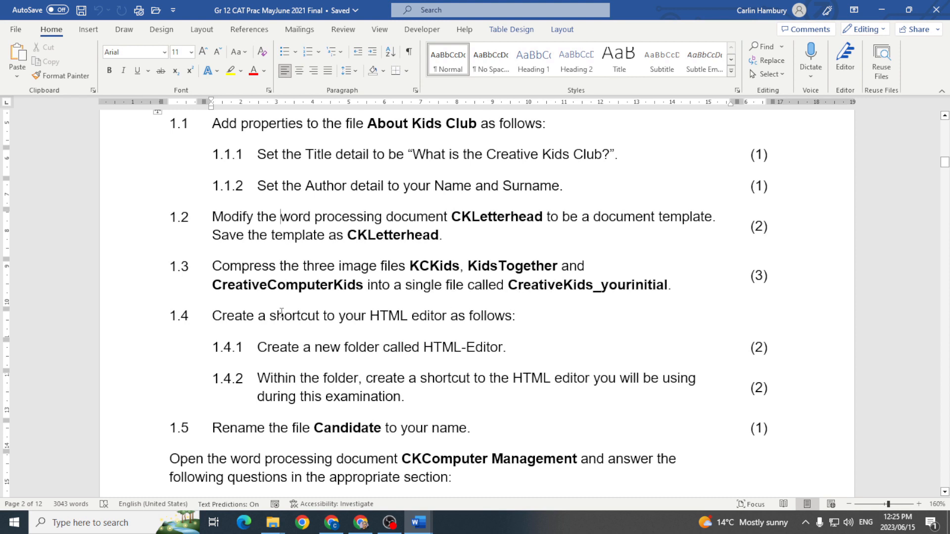
{"action": "mouse_move", "coordinate": [528, 326]}
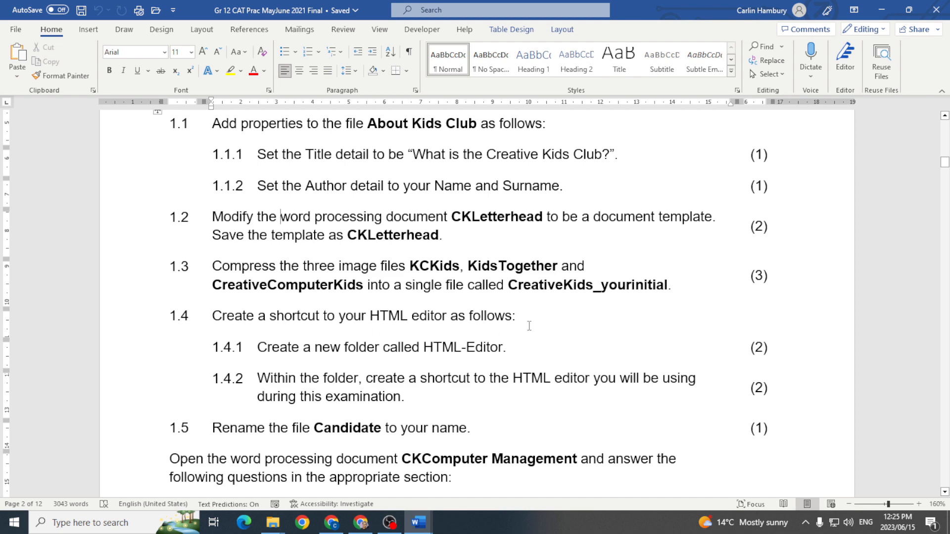
{"action": "left_click", "coordinate": [272, 522]}
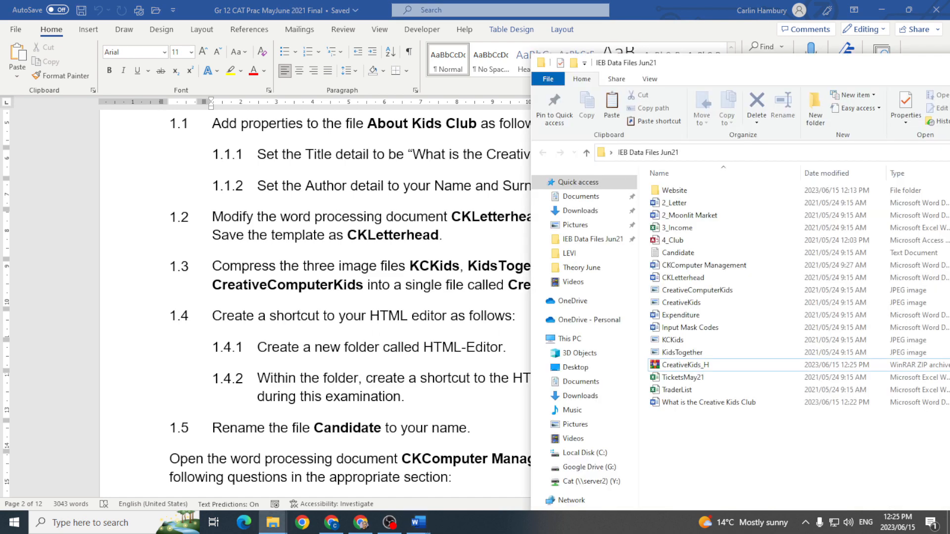
{"action": "mouse_move", "coordinate": [879, 67]}
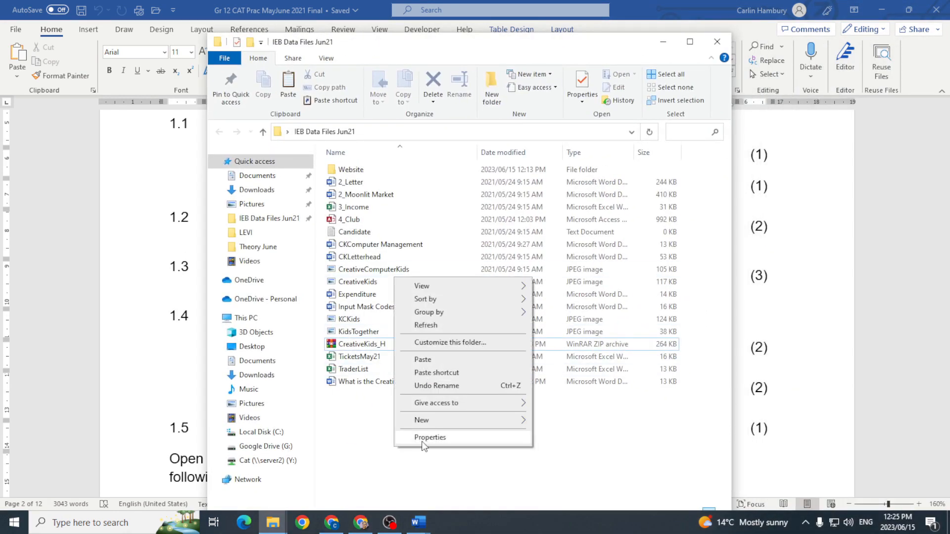
{"action": "left_click", "coordinate": [420, 420]}
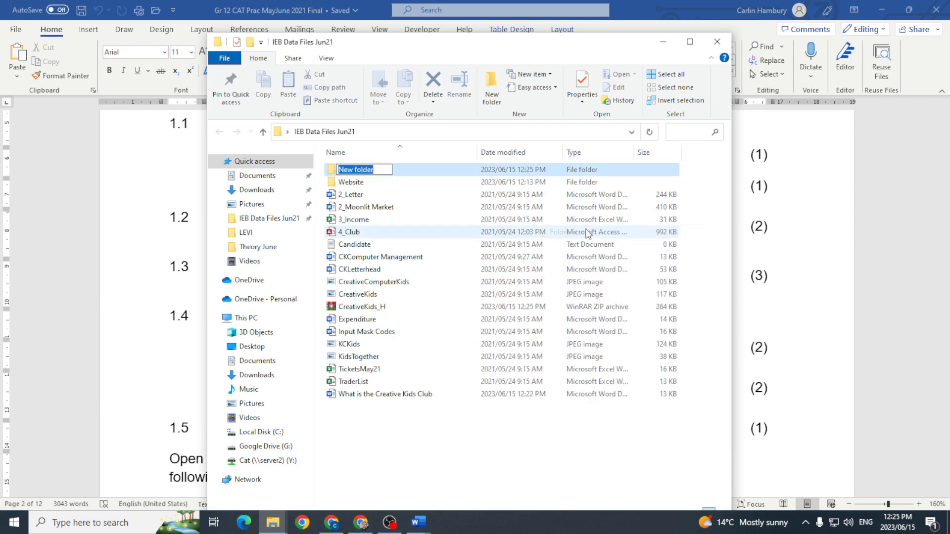
{"action": "type", "text": "HTML-"}
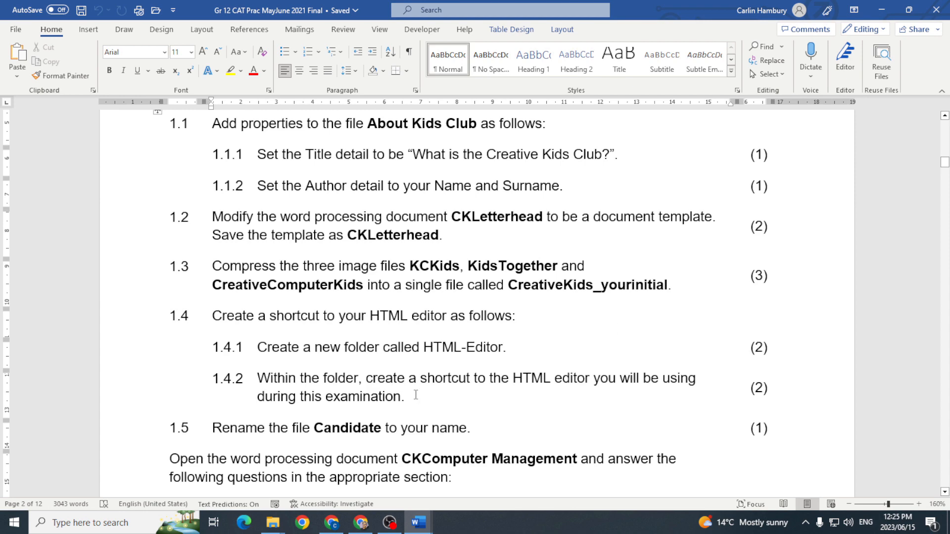
{"action": "mouse_move", "coordinate": [629, 394]}
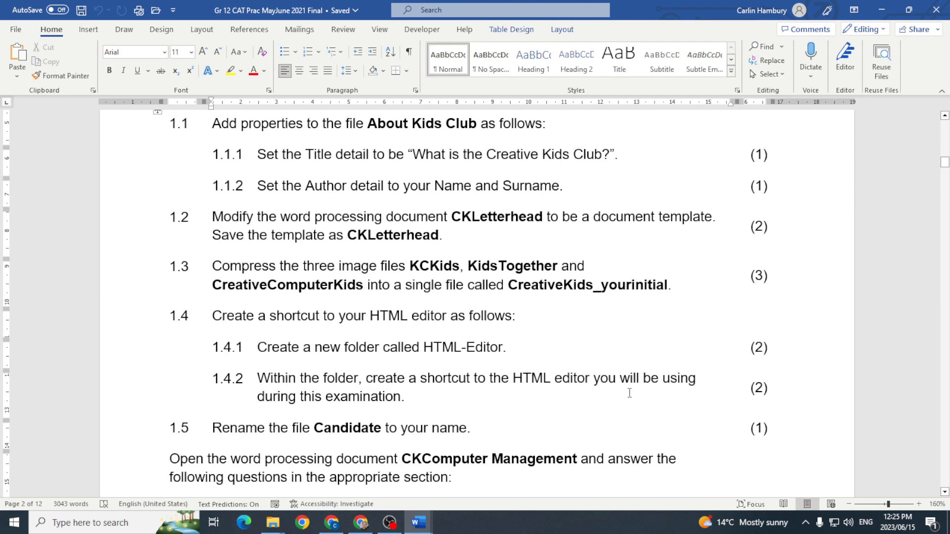
{"action": "left_click", "coordinate": [272, 522]}
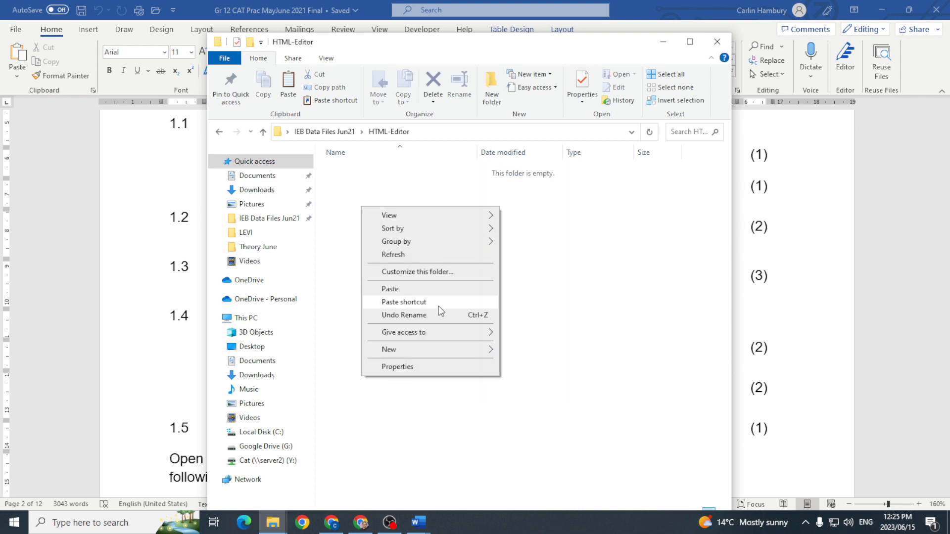
Add a 'notepad' shortcut pointing to Notepad in HTML-Editor, then open it to test.
{"action": "left_click", "coordinate": [388, 350]}
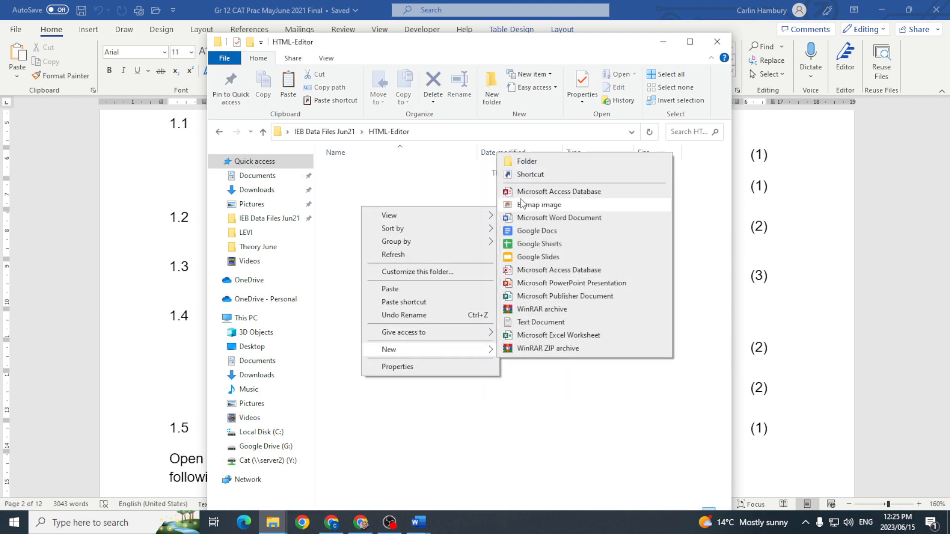
{"action": "left_click", "coordinate": [530, 175]}
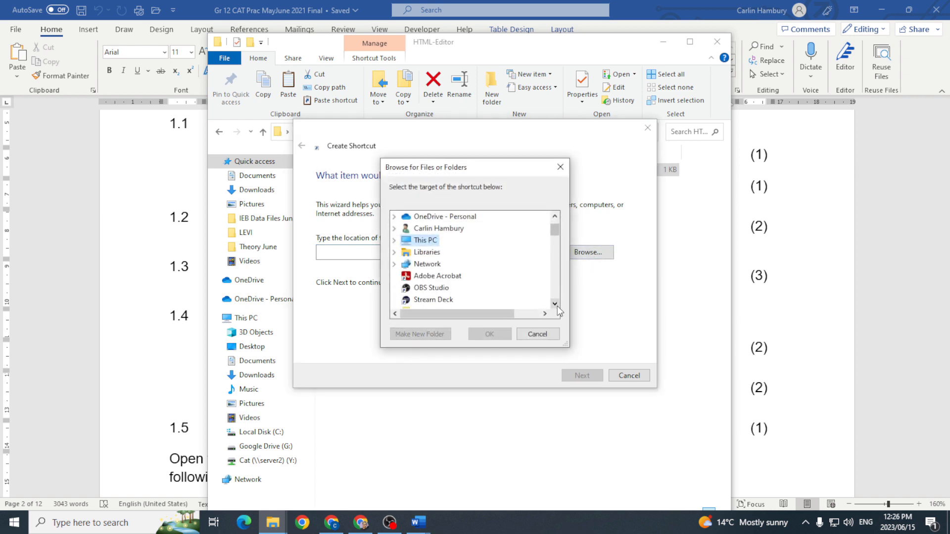
{"action": "scroll", "scroll_direction": "down", "scroll_amount": 3}
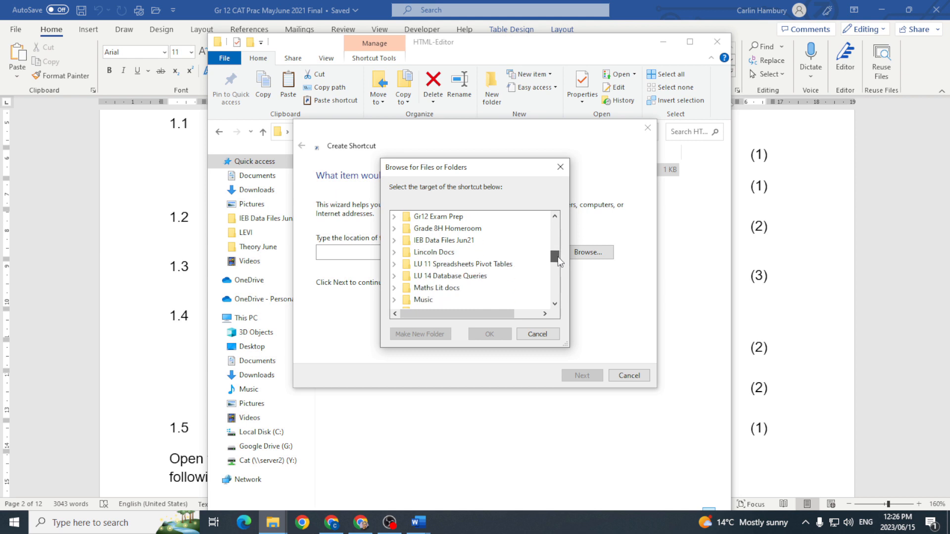
{"action": "scroll", "scroll_direction": "down", "scroll_amount": 3}
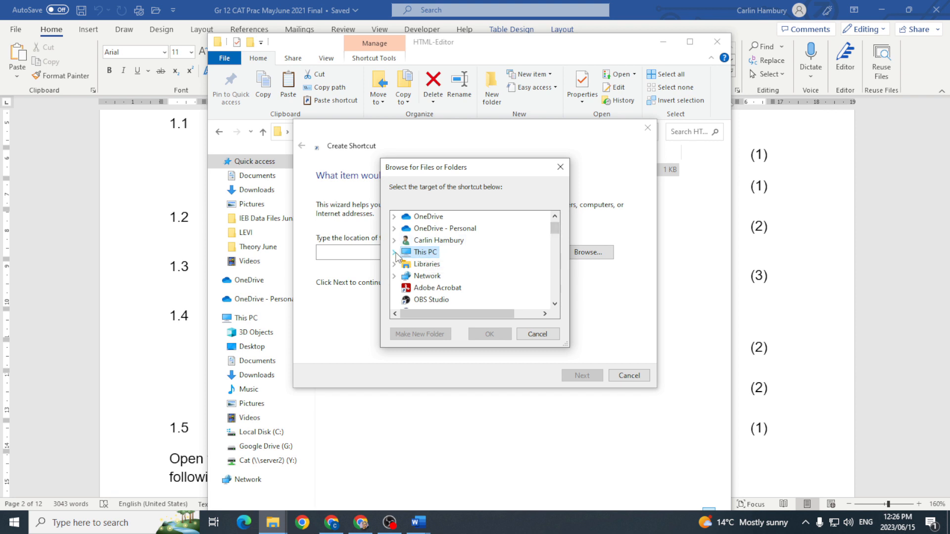
{"action": "left_click", "coordinate": [396, 252]}
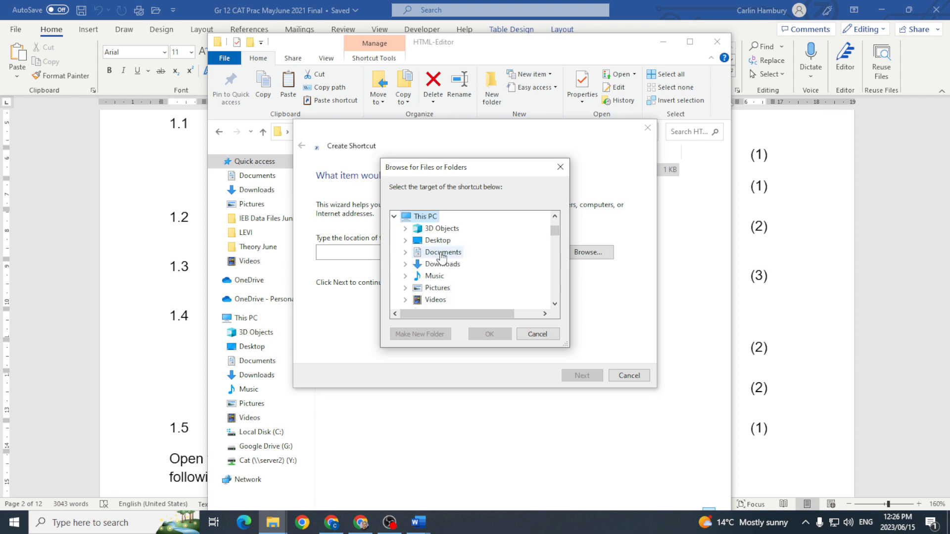
{"action": "scroll", "scroll_direction": "down", "scroll_amount": 3}
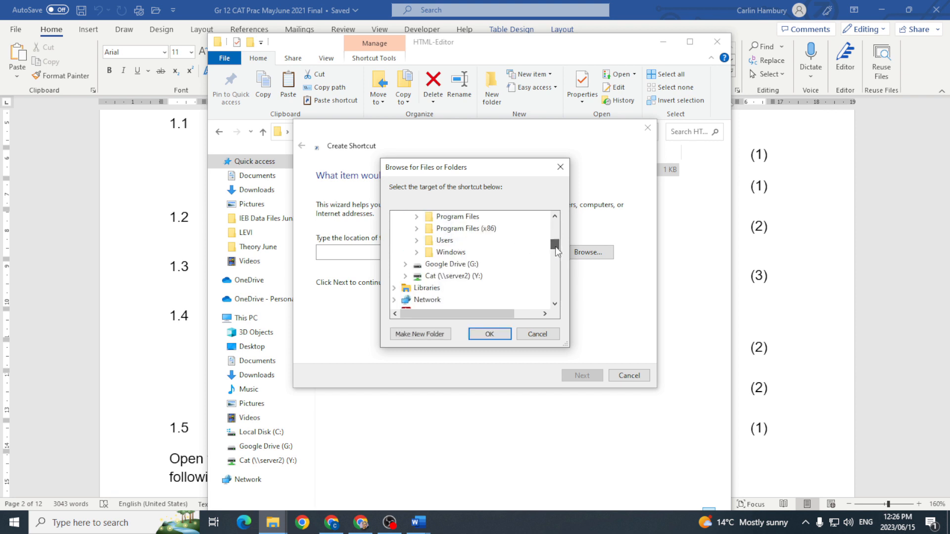
{"action": "scroll", "scroll_direction": "down", "scroll_amount": 3}
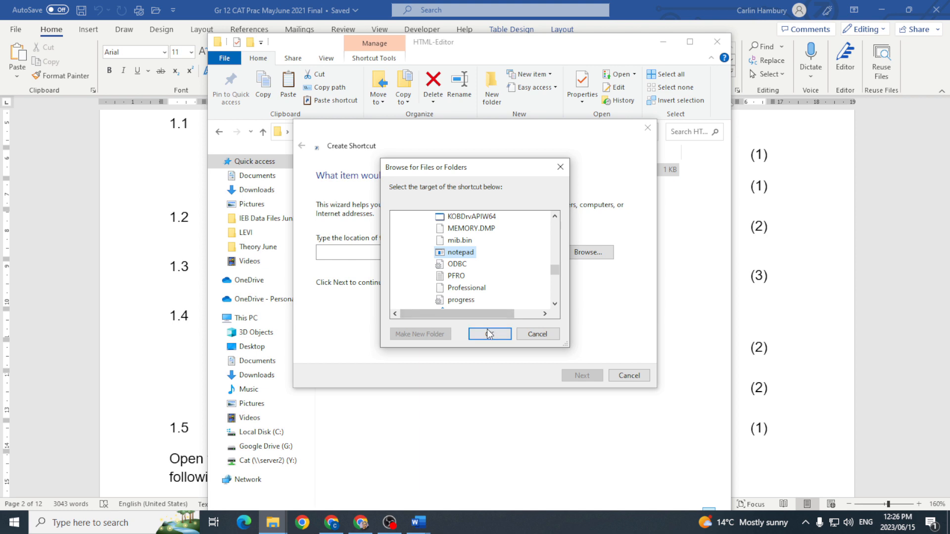
{"action": "left_click", "coordinate": [489, 334]}
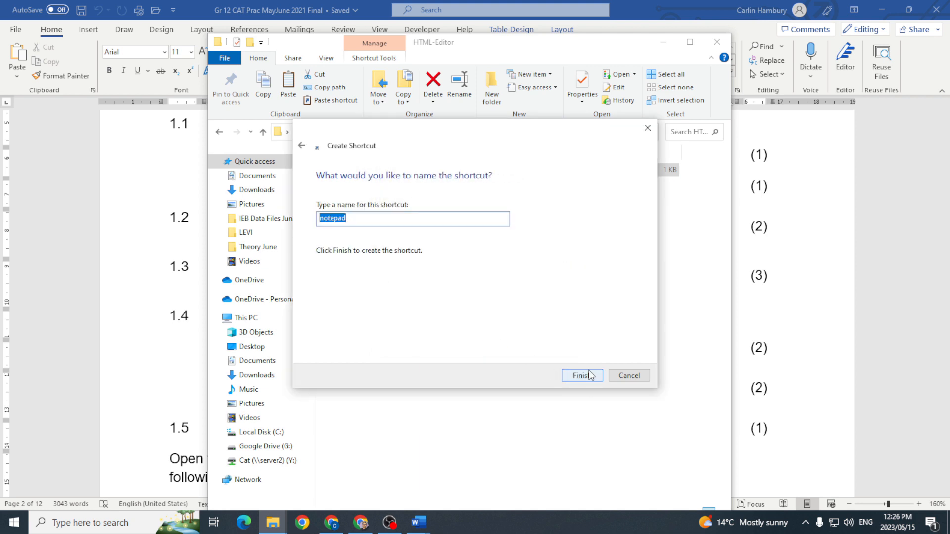
{"action": "left_click", "coordinate": [580, 375]}
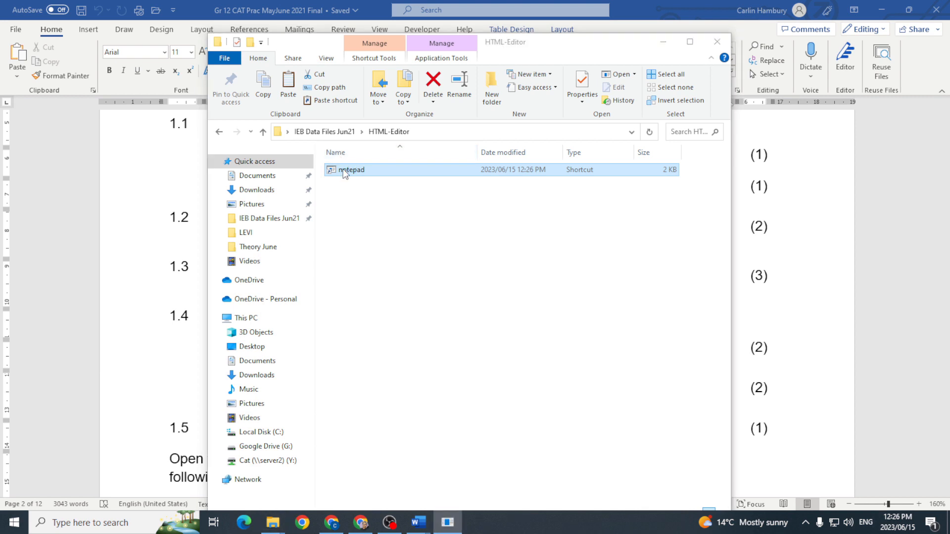
{"action": "double_click", "coordinate": [351, 169]}
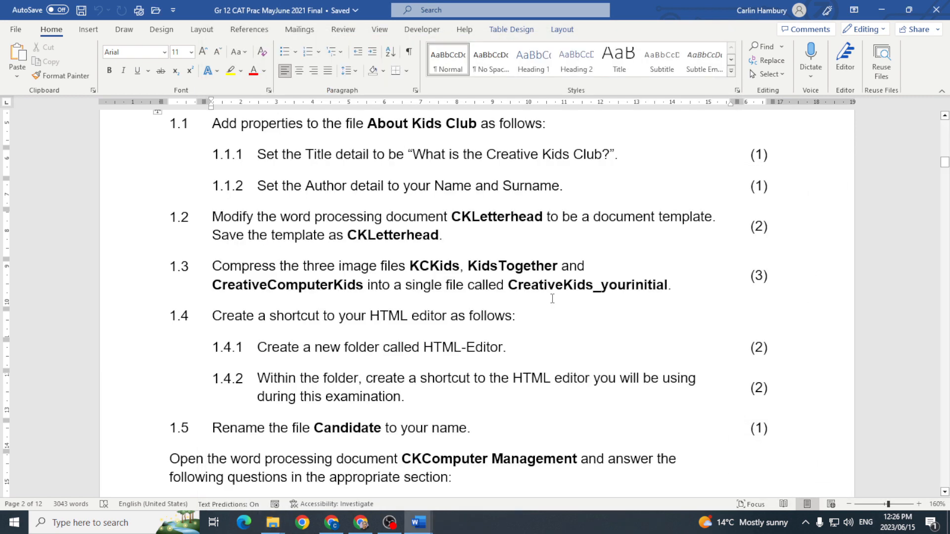
{"action": "mouse_move", "coordinate": [354, 378]}
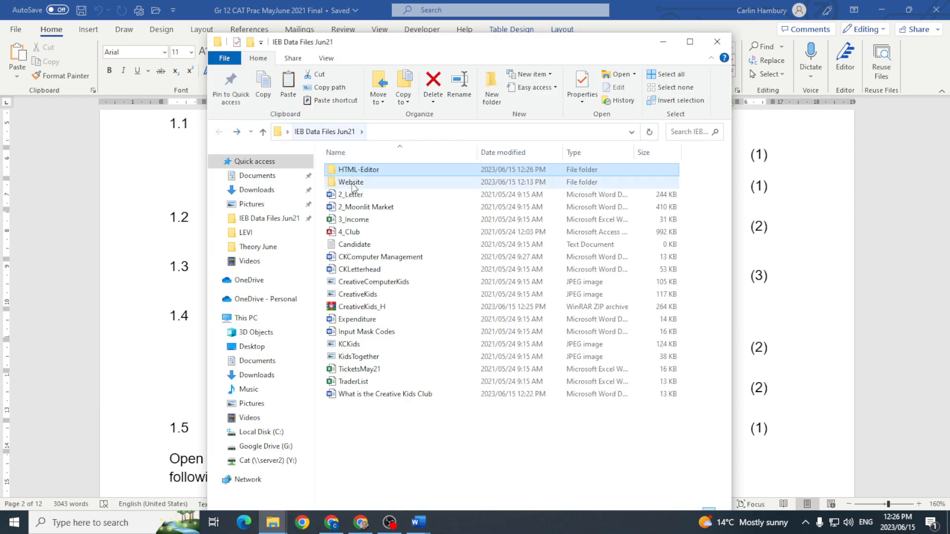
{"action": "left_click", "coordinate": [354, 244]}
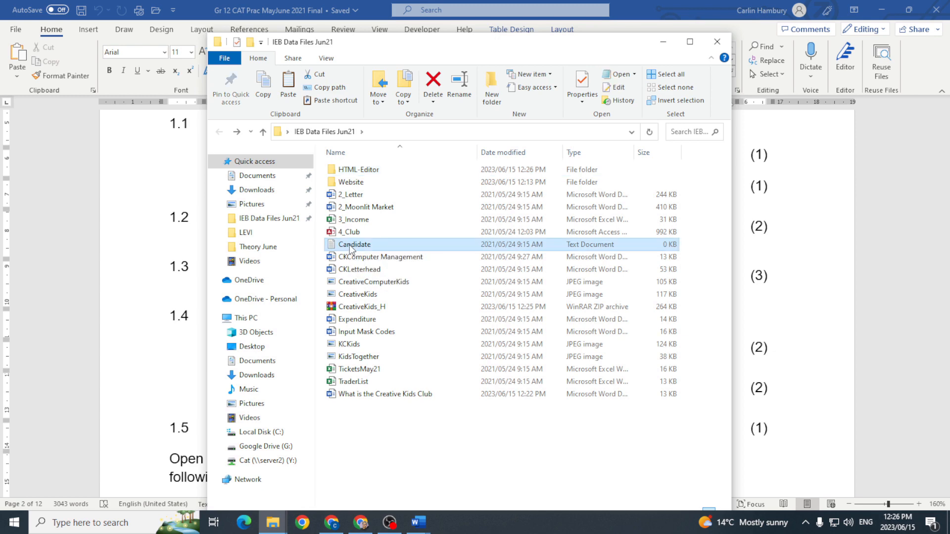
{"action": "right_click", "coordinate": [353, 244]}
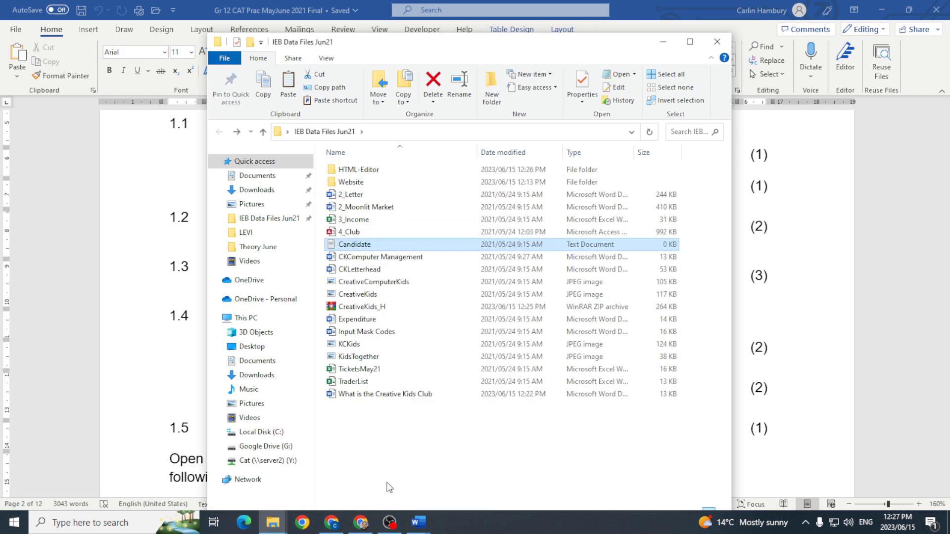
{"action": "right_click", "coordinate": [355, 244]}
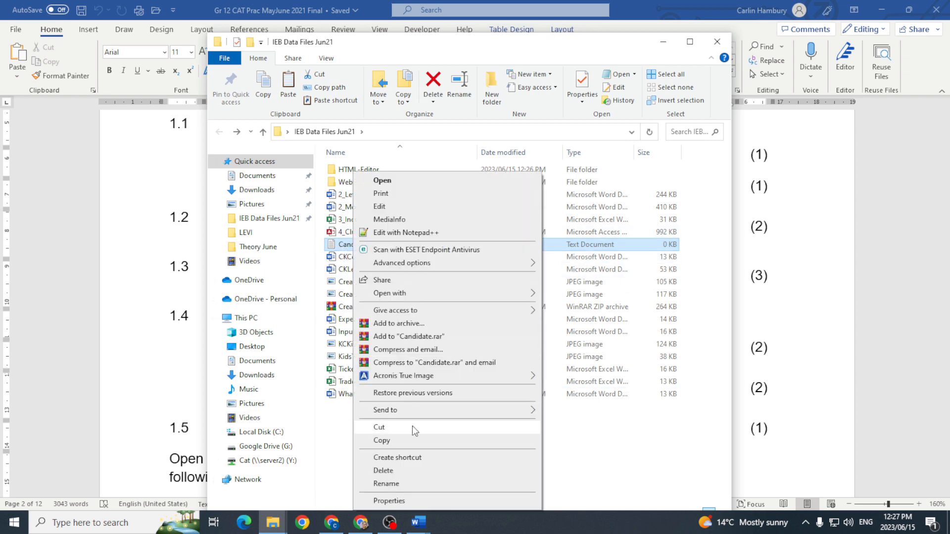
{"action": "left_click", "coordinate": [386, 483]}
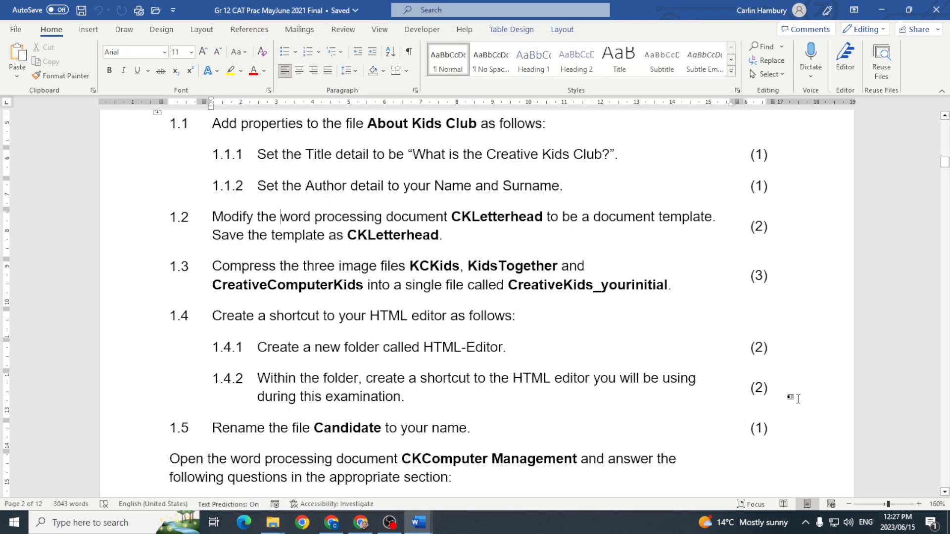
Scroll the exam paper to questions 1.6–1.9 and open the CKComputer Management document.
{"action": "scroll", "scroll_direction": "down", "scroll_amount": 3}
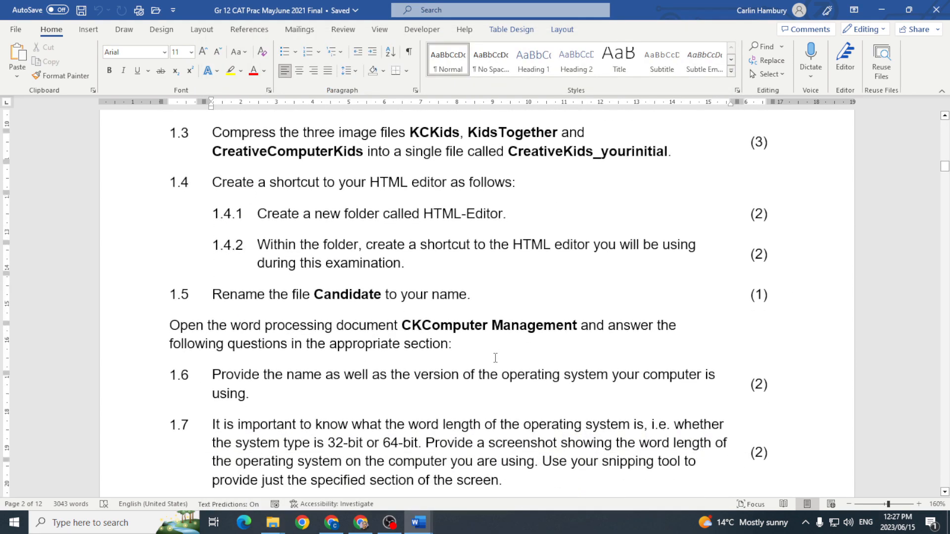
{"action": "scroll", "scroll_direction": "down", "scroll_amount": 3}
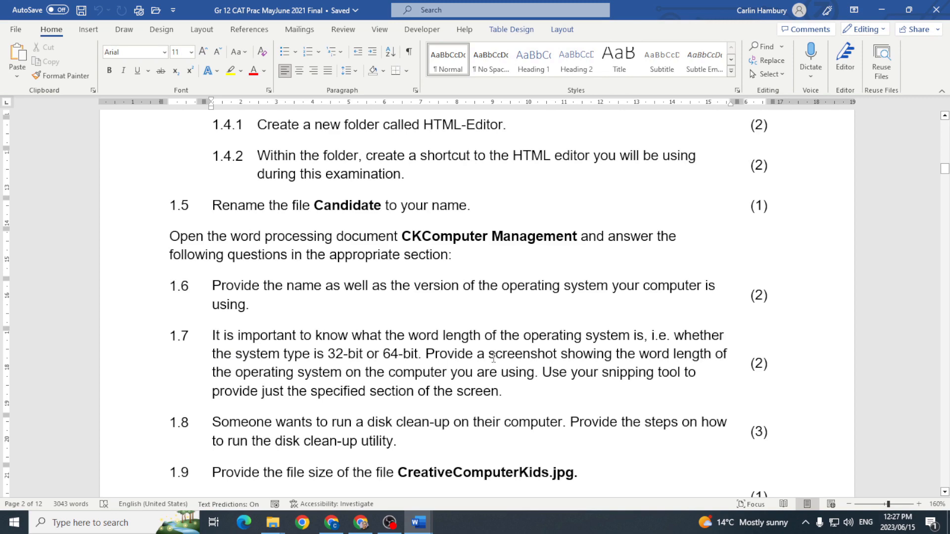
{"action": "scroll", "scroll_direction": "down", "scroll_amount": 3}
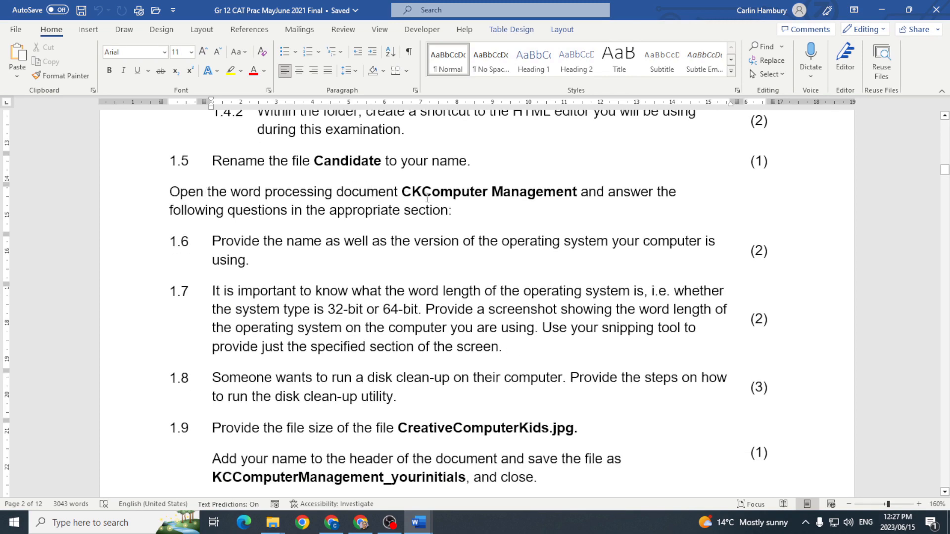
{"action": "left_click", "coordinate": [272, 522]}
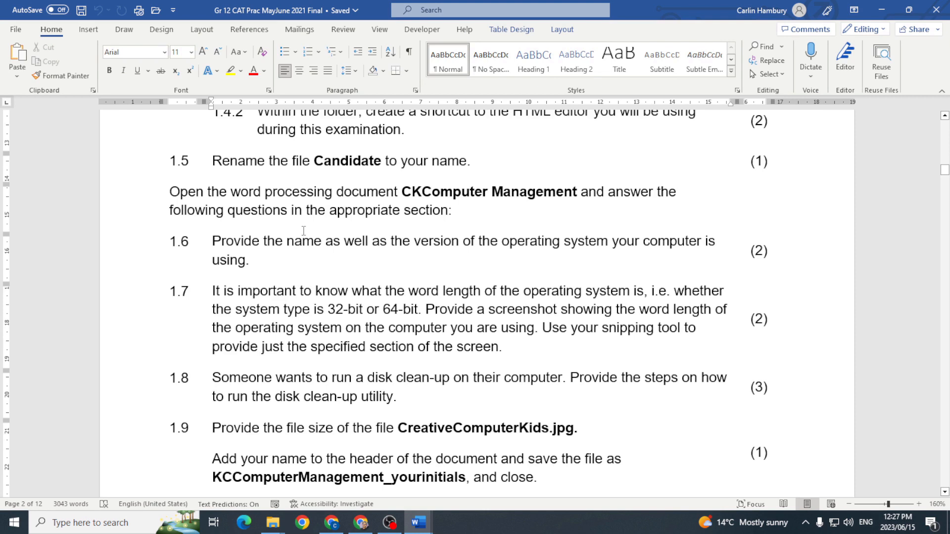
{"action": "mouse_move", "coordinate": [391, 242]}
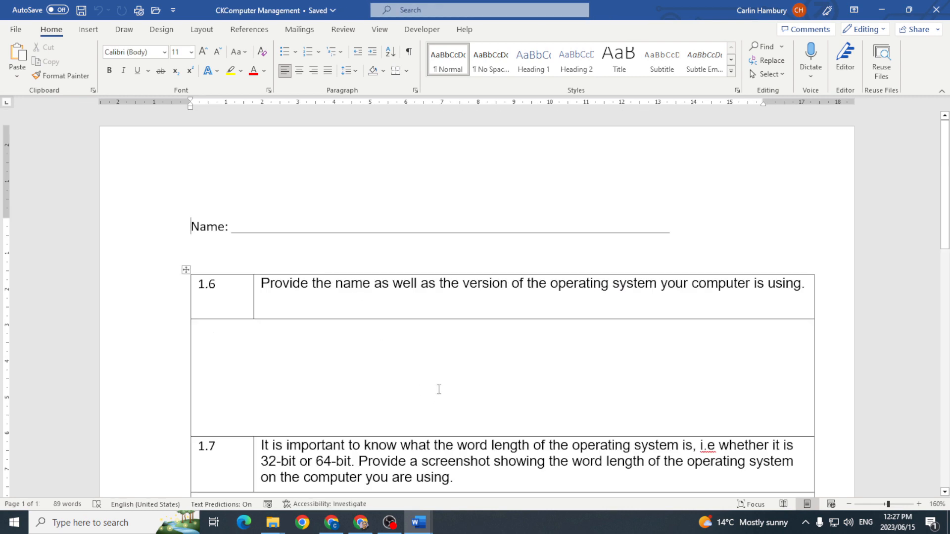
Look up the PC's Windows edition on the Settings System About page.
{"action": "left_click", "coordinate": [438, 389]}
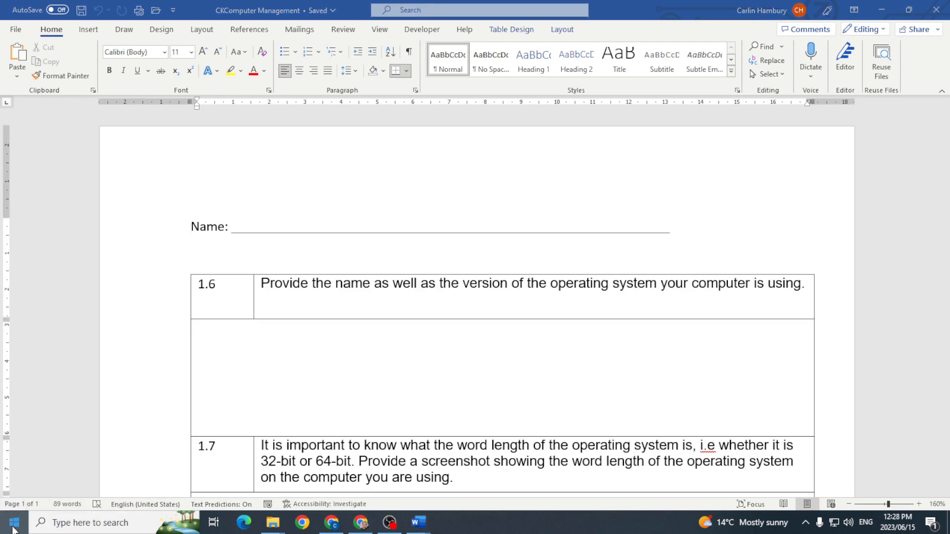
{"action": "left_click", "coordinate": [448, 523]}
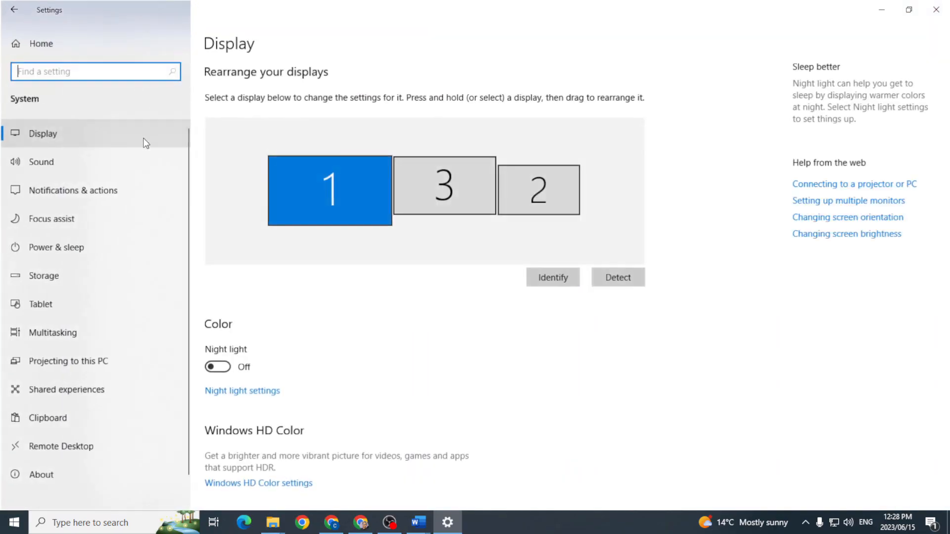
{"action": "left_click", "coordinate": [41, 474]}
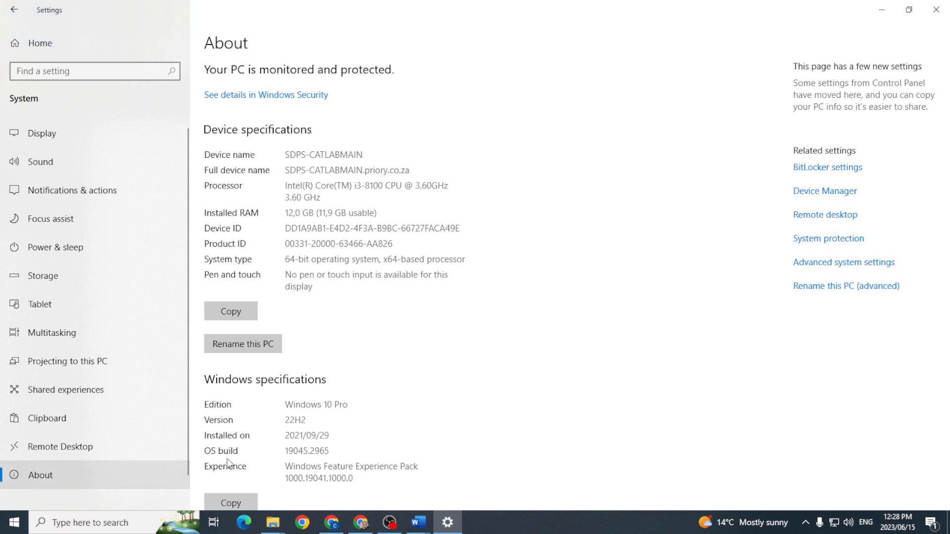
{"action": "scroll", "scroll_direction": "down", "scroll_amount": 3}
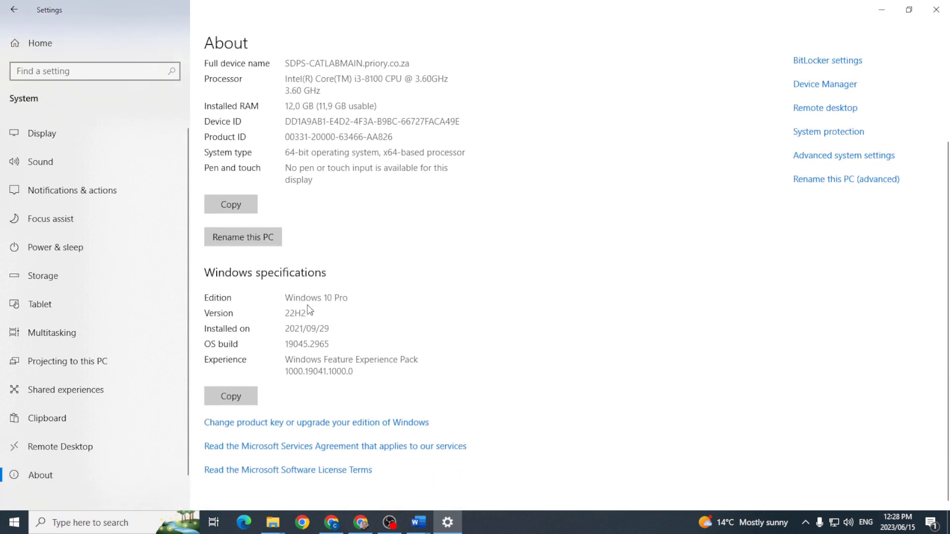
Type 'Windows 10 Pro' in the answer cell for question 1.6.
{"action": "left_click", "coordinate": [417, 522]}
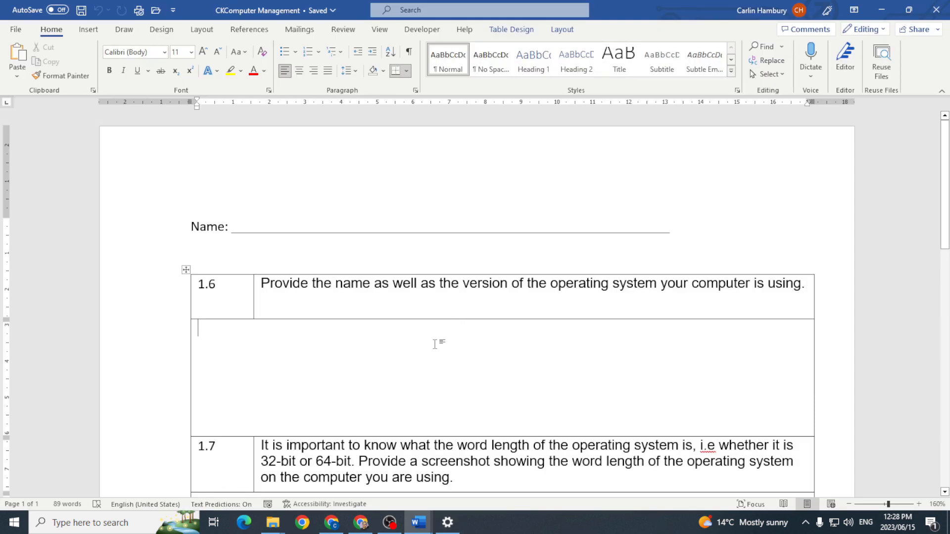
{"action": "type", "text": "Windo"}
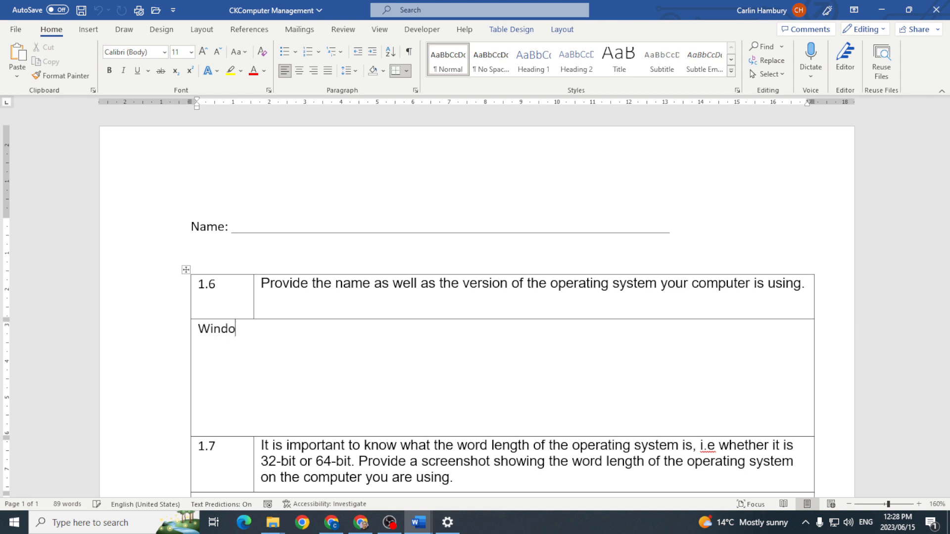
{"action": "type", "text": "ws 10 P"}
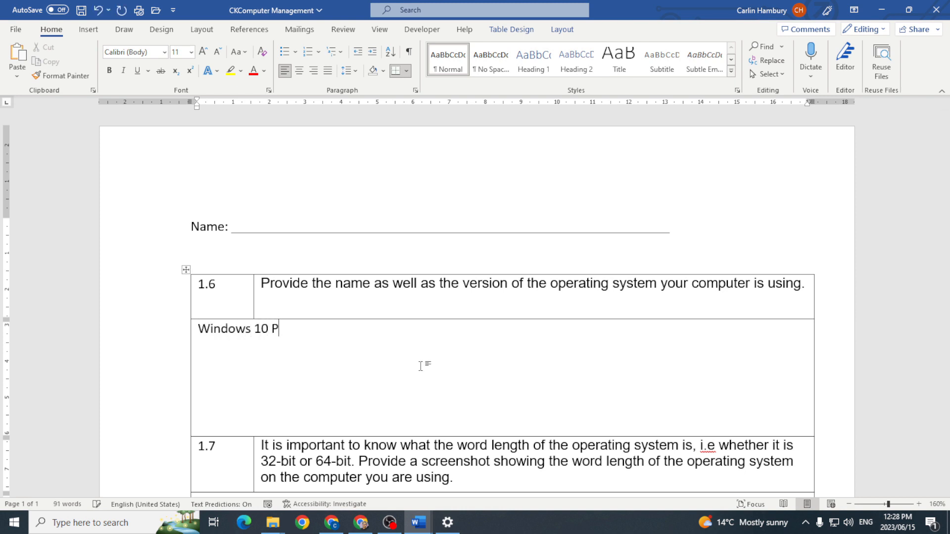
{"action": "type", "text": "ro"}
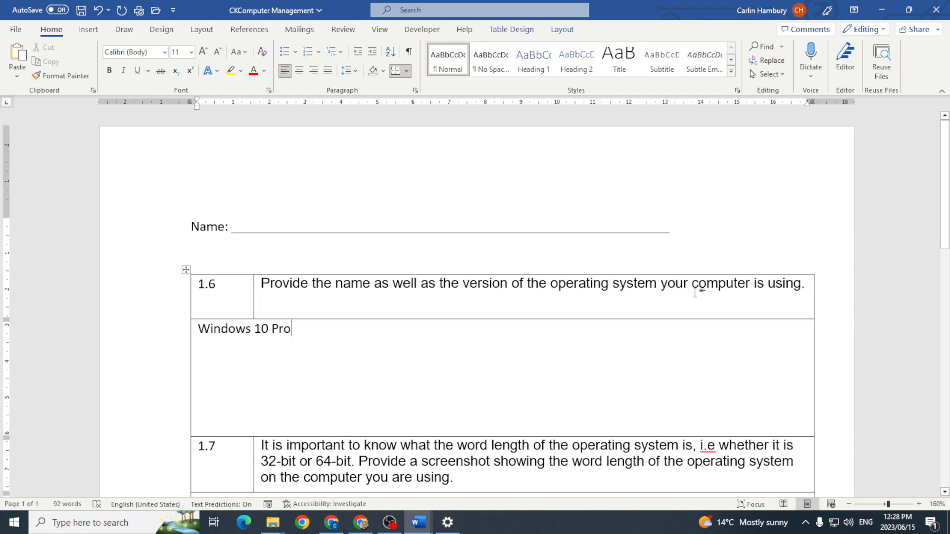
{"action": "mouse_move", "coordinate": [221, 477]}
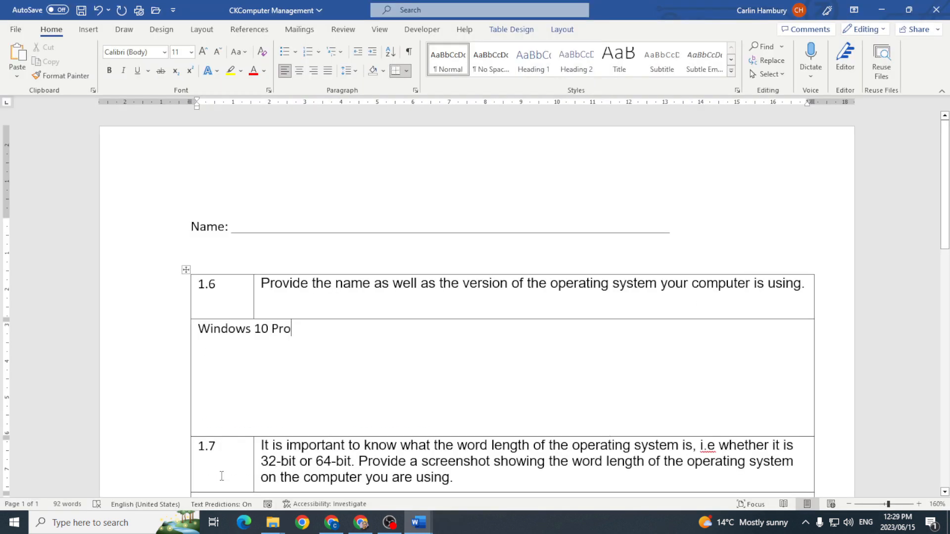
{"action": "mouse_move", "coordinate": [272, 523]}
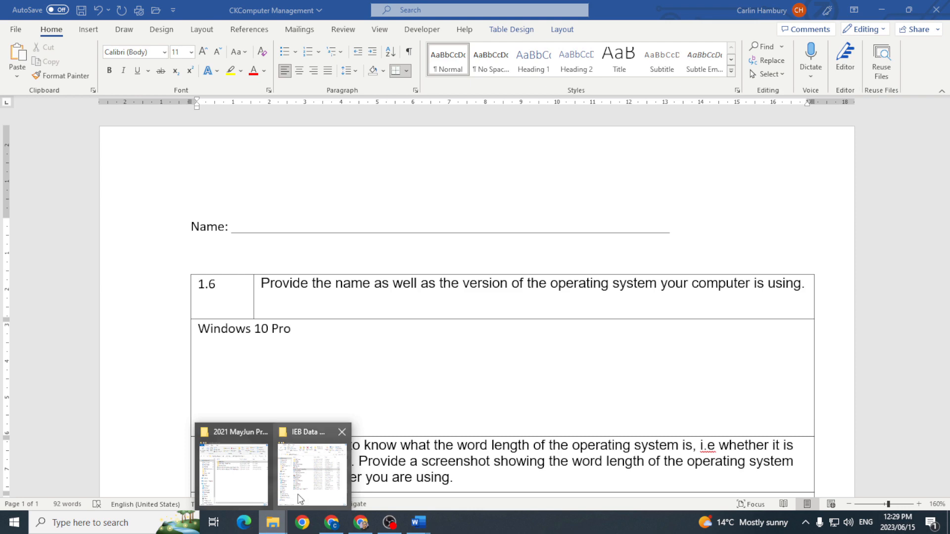
{"action": "mouse_move", "coordinate": [481, 519]}
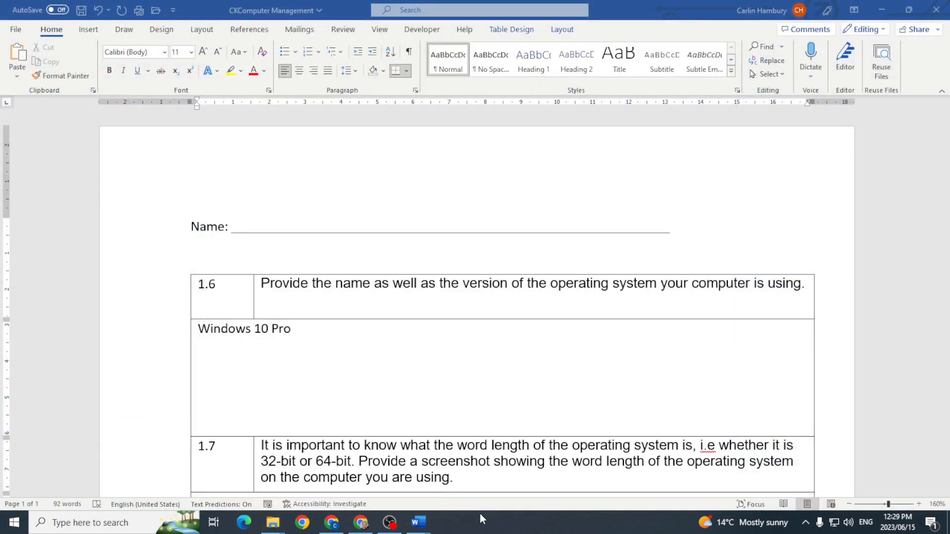
{"action": "right_click", "coordinate": [273, 301]}
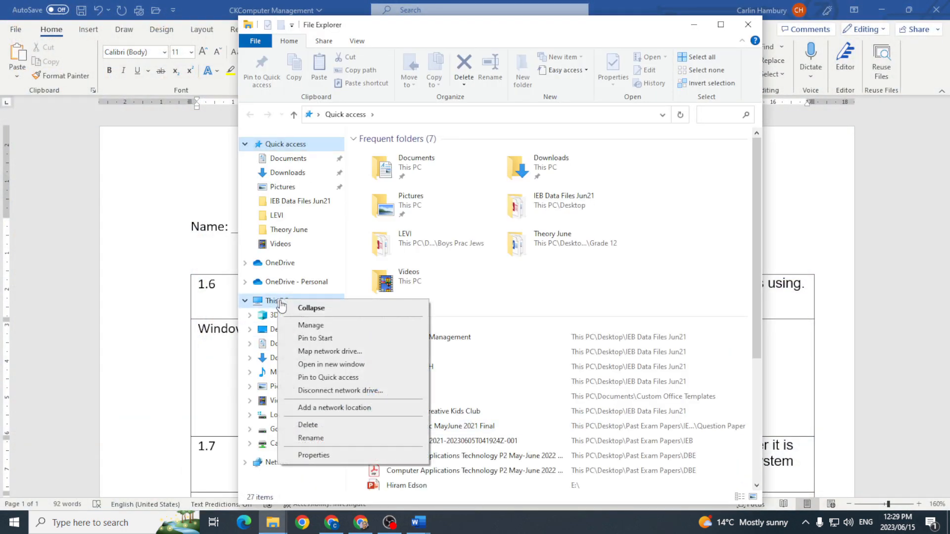
{"action": "left_click", "coordinate": [310, 326]}
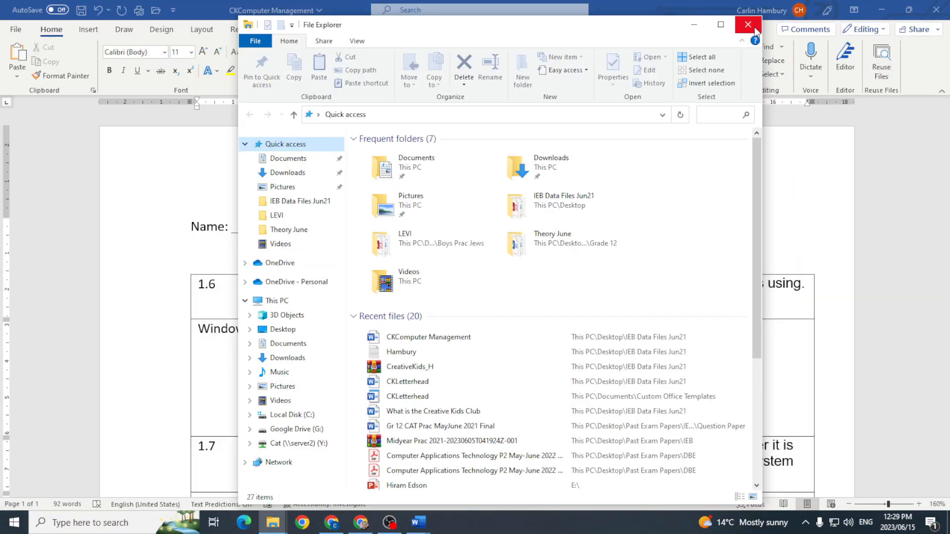
{"action": "left_click", "coordinate": [749, 25]}
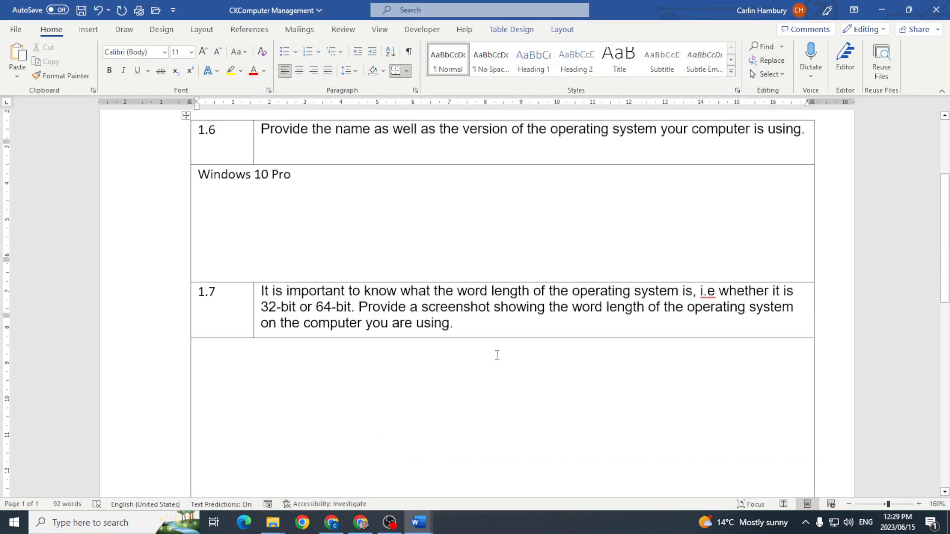
Reach the Settings About page via File Explorer's This PC properties.
{"action": "scroll", "scroll_direction": "down", "scroll_amount": 3}
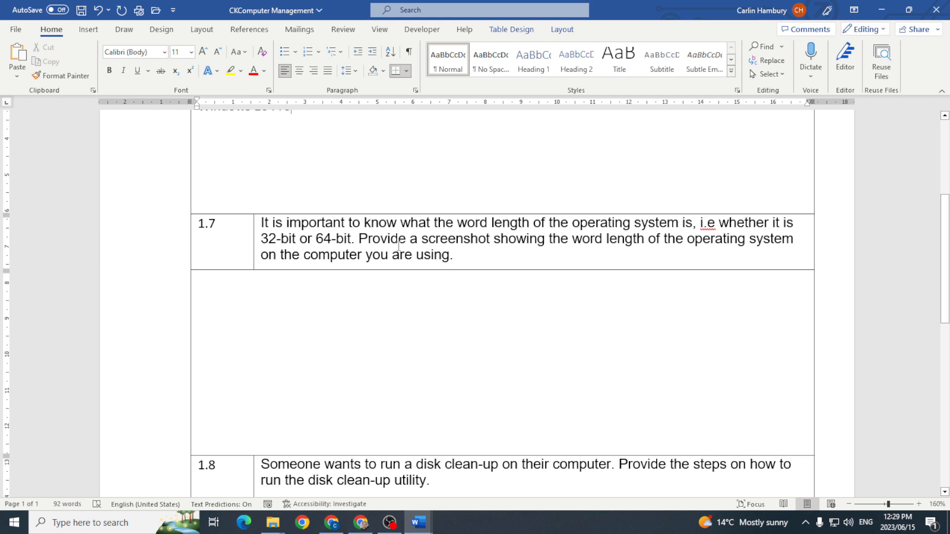
{"action": "mouse_move", "coordinate": [675, 250]}
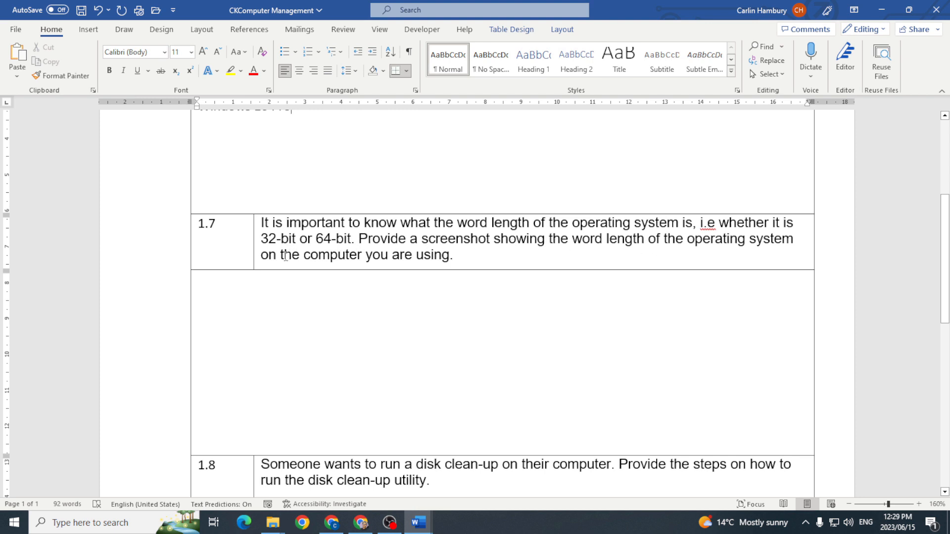
{"action": "mouse_move", "coordinate": [273, 523]}
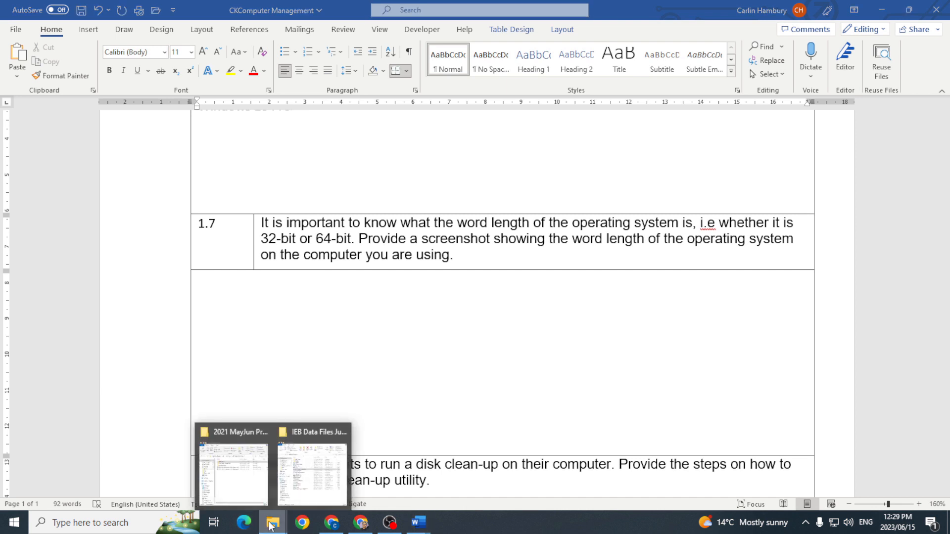
{"action": "left_click", "coordinate": [485, 374]}
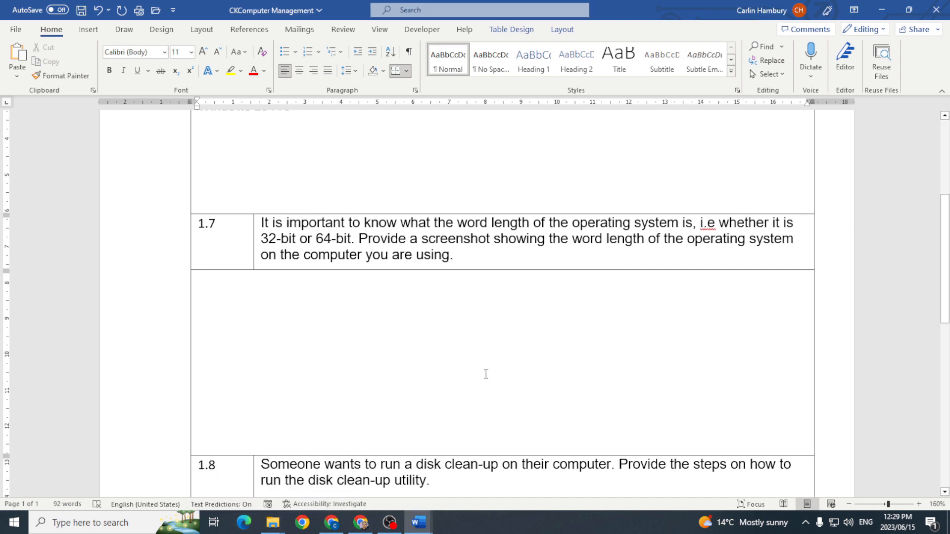
{"action": "left_click", "coordinate": [272, 522]}
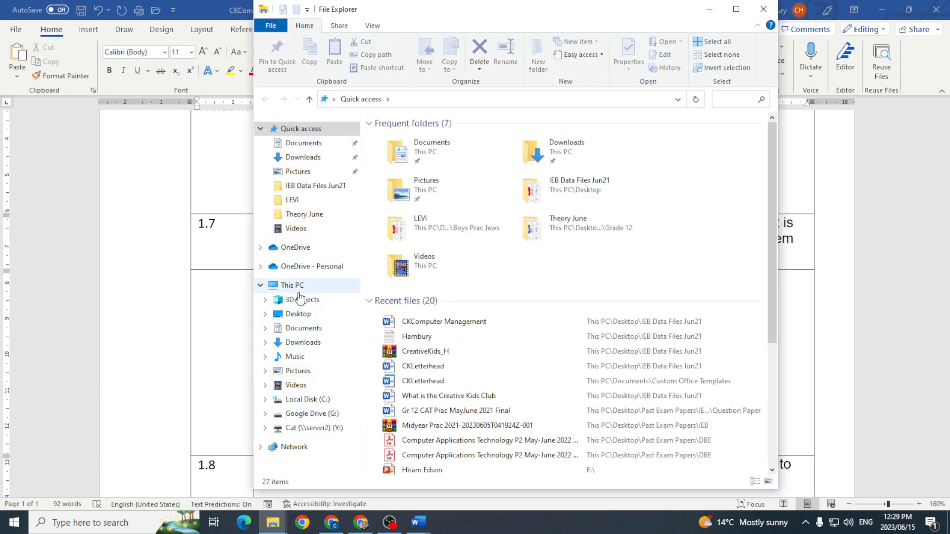
{"action": "mouse_move", "coordinate": [315, 413]}
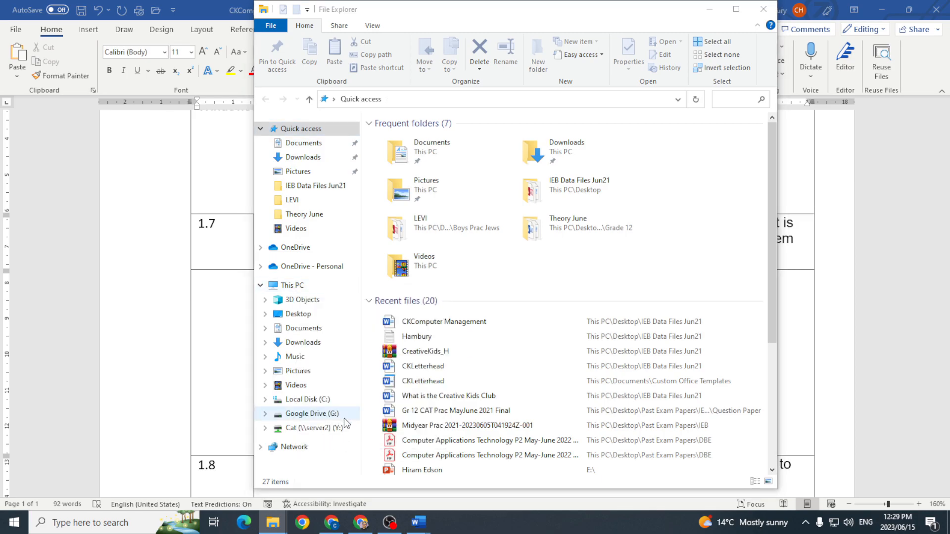
{"action": "left_click", "coordinate": [448, 522]}
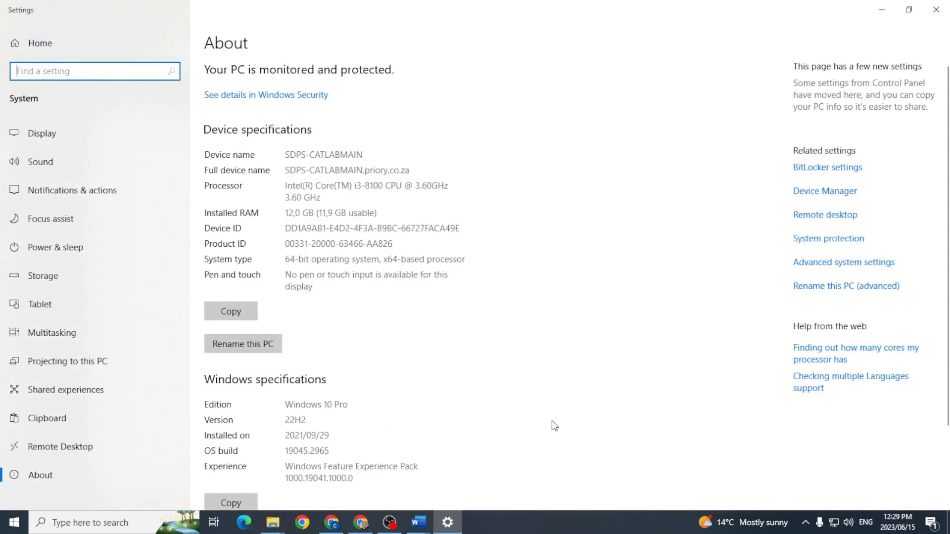
Snip the Device specifications section with Snipping Tool for question 1.7.
{"action": "scroll", "scroll_direction": "down", "scroll_amount": 3}
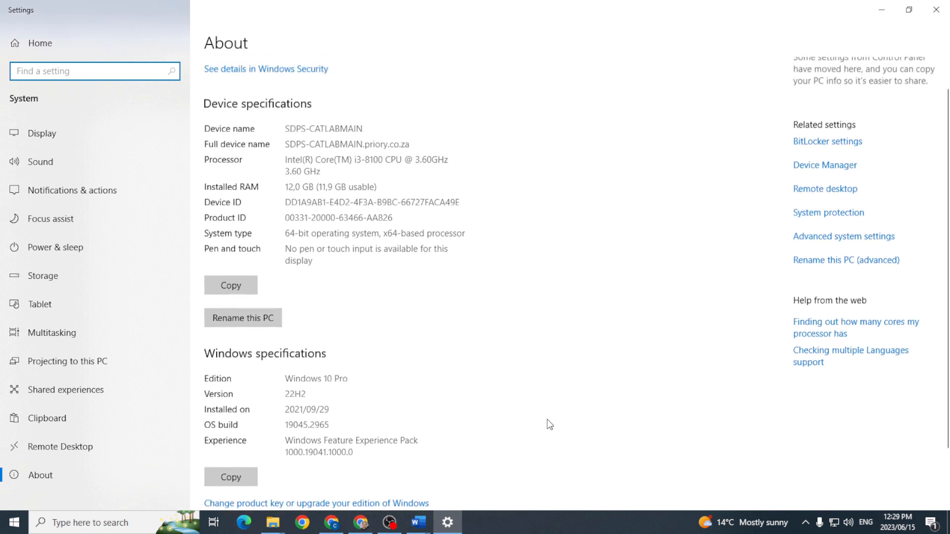
{"action": "scroll", "scroll_direction": "up", "scroll_amount": 3}
{"action": "type", "text": "s"}
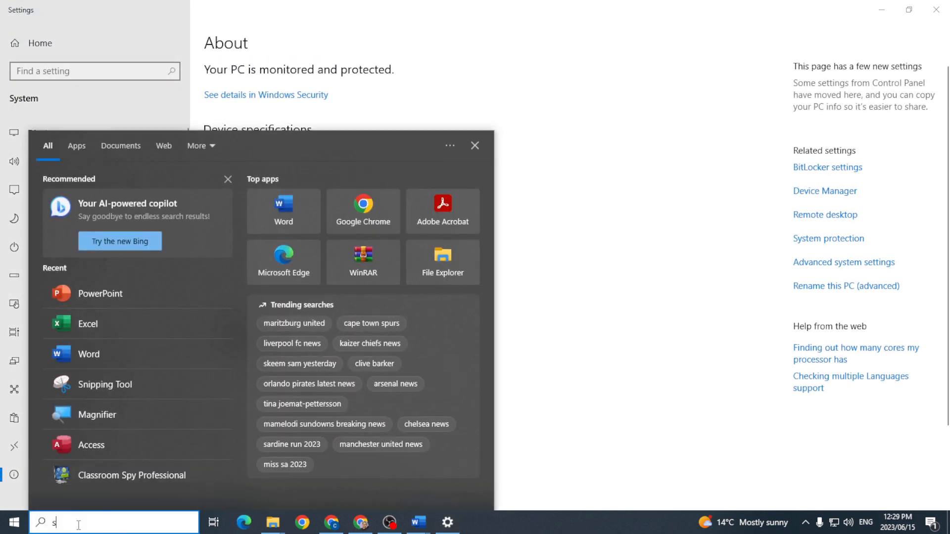
{"action": "type", "text": "nipping Tool"}
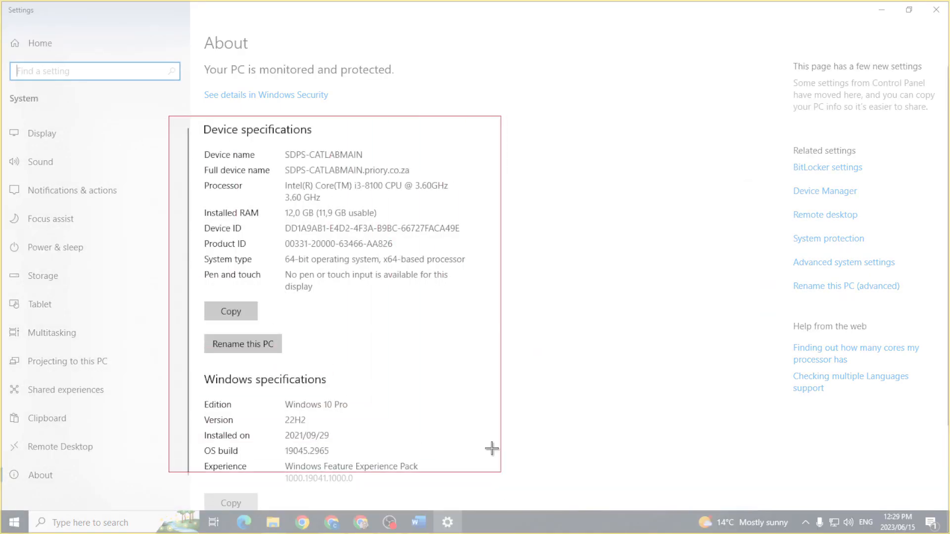
{"action": "left_click", "coordinate": [477, 522]}
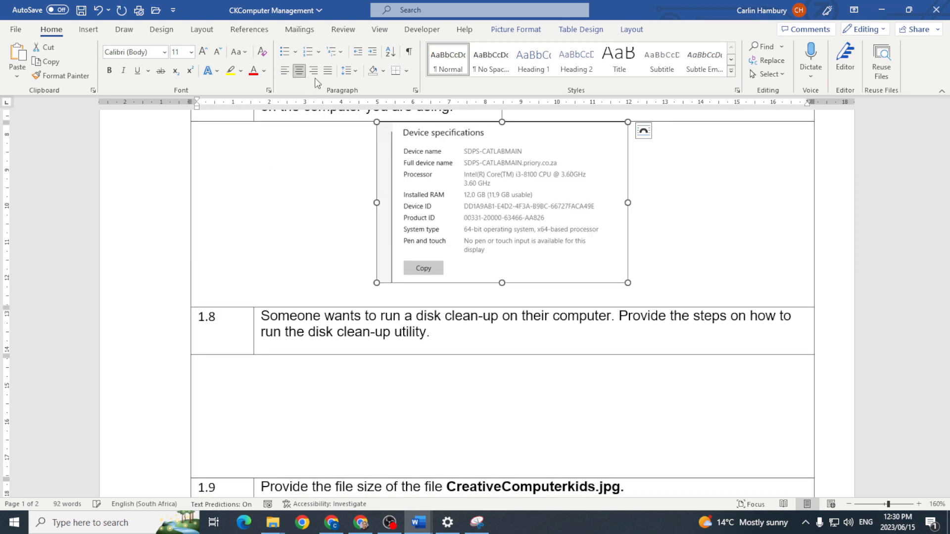
{"action": "mouse_move", "coordinate": [355, 106]}
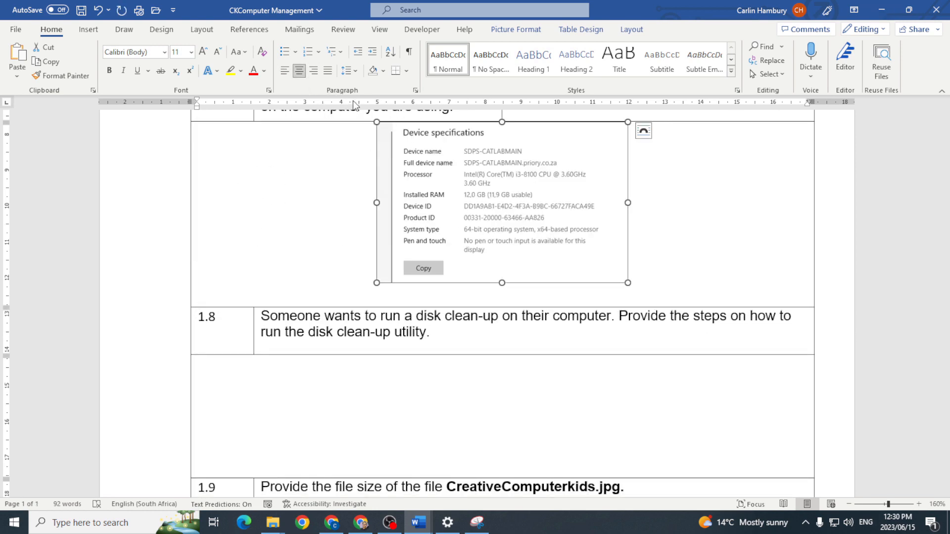
Scroll the Gr 12 CAT exam paper to show questions 1.5 through 1.9.
{"action": "scroll", "scroll_direction": "down", "scroll_amount": 3}
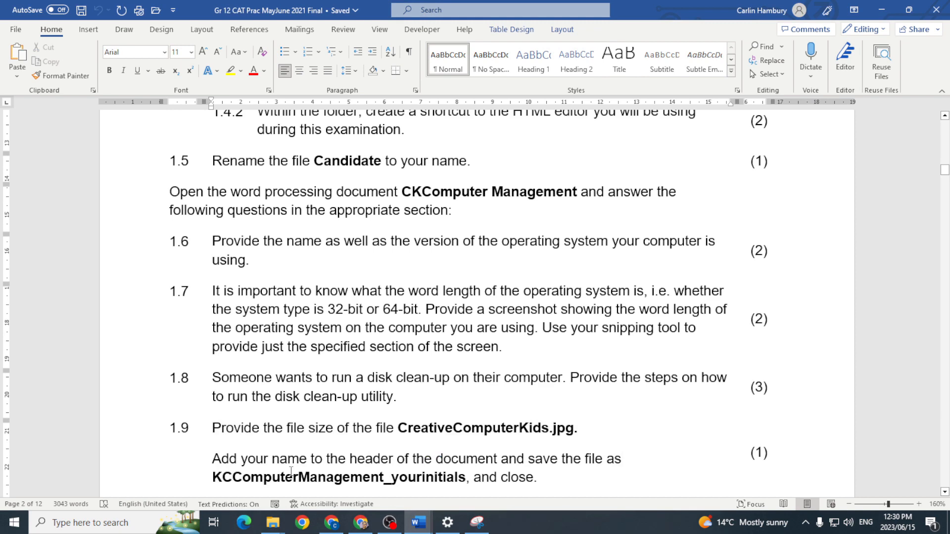
Launch Disk Cleanup on drive C:, exit it, and return to CKComputer Management.
{"action": "scroll", "scroll_direction": "down", "scroll_amount": 3}
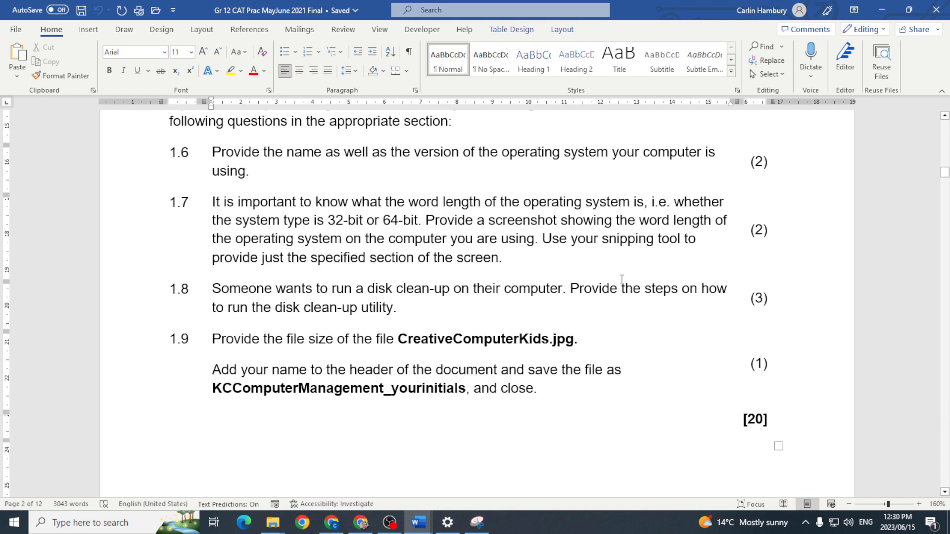
{"action": "mouse_move", "coordinate": [370, 288]}
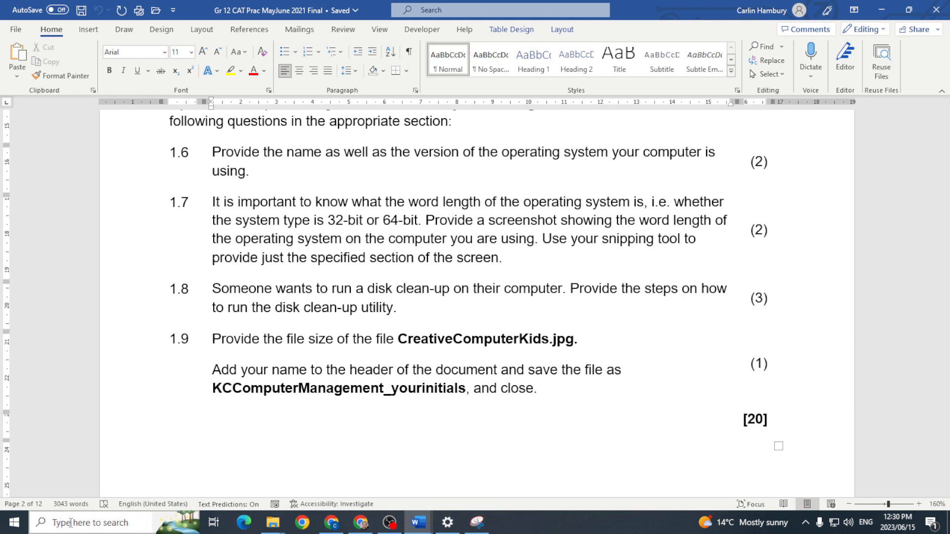
{"action": "left_click", "coordinate": [91, 522]}
{"action": "type", "text": "disk"}
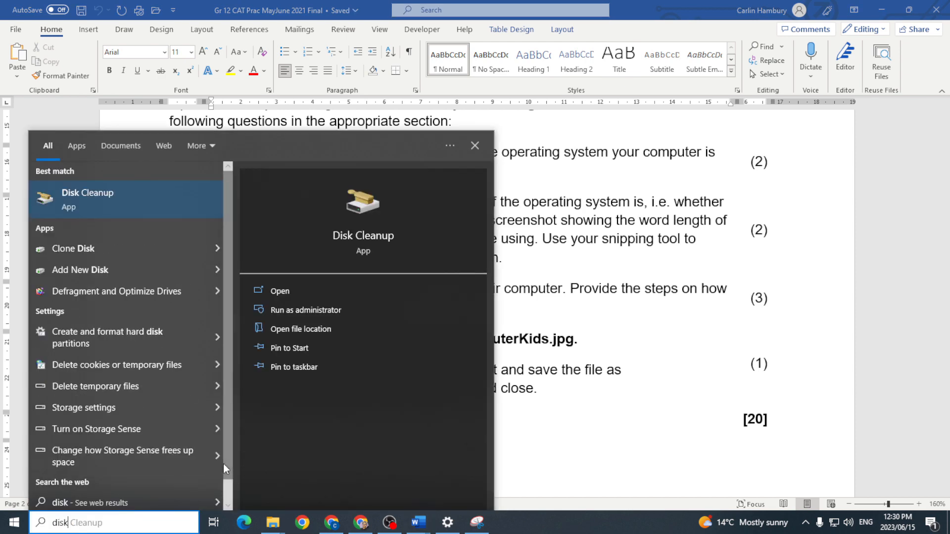
{"action": "left_click", "coordinate": [279, 291]}
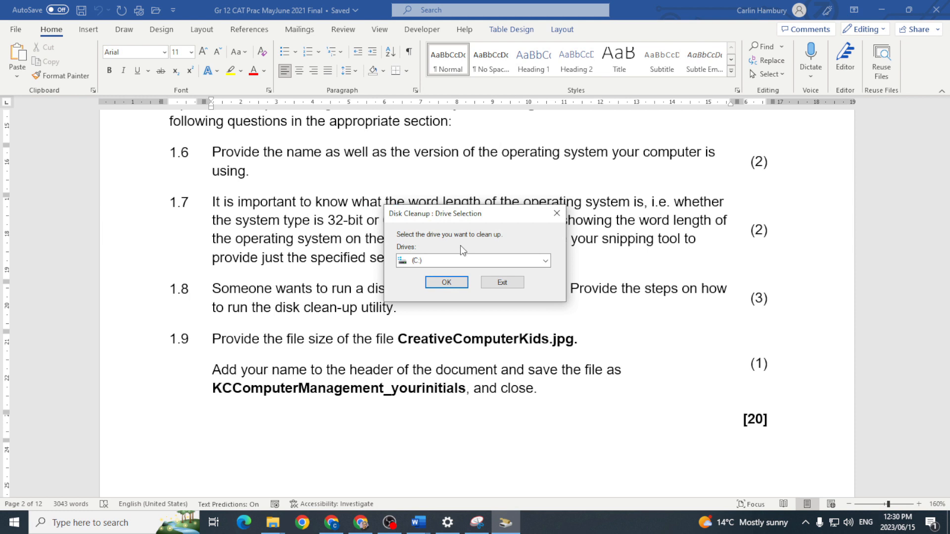
{"action": "left_click", "coordinate": [543, 261]}
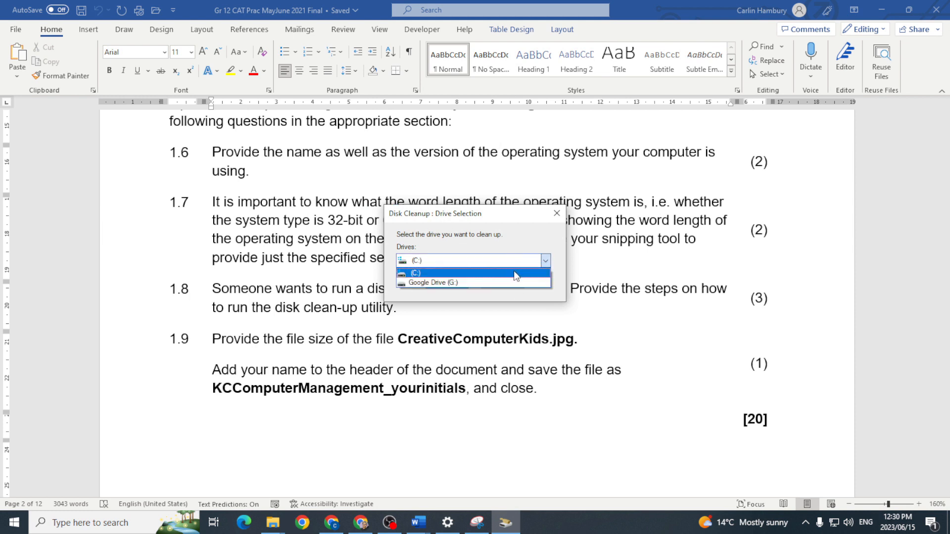
{"action": "left_click", "coordinate": [473, 261]}
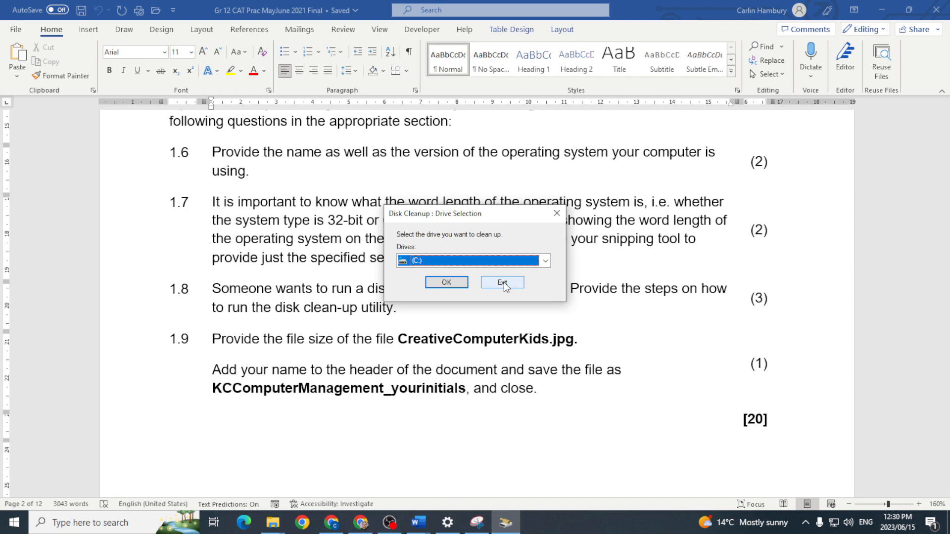
{"action": "left_click", "coordinate": [500, 282]}
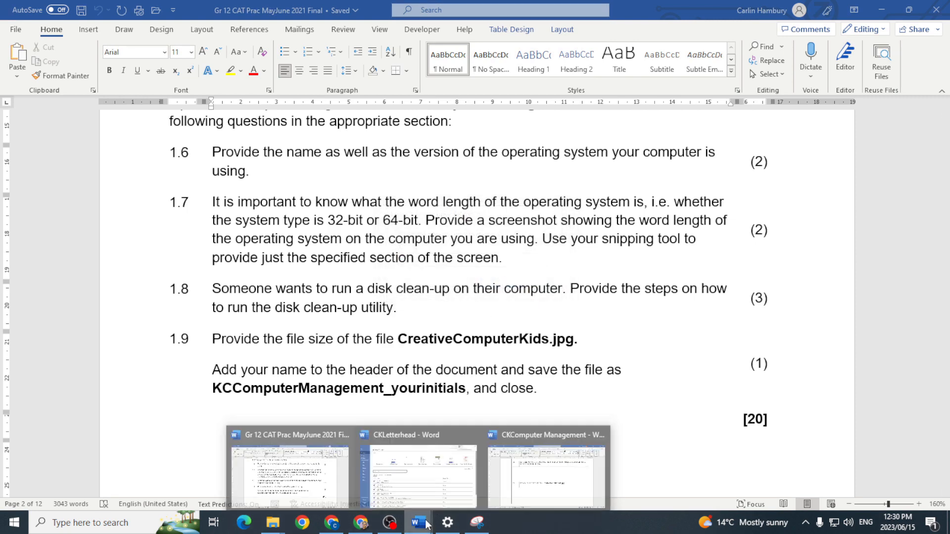
{"action": "left_click", "coordinate": [545, 470]}
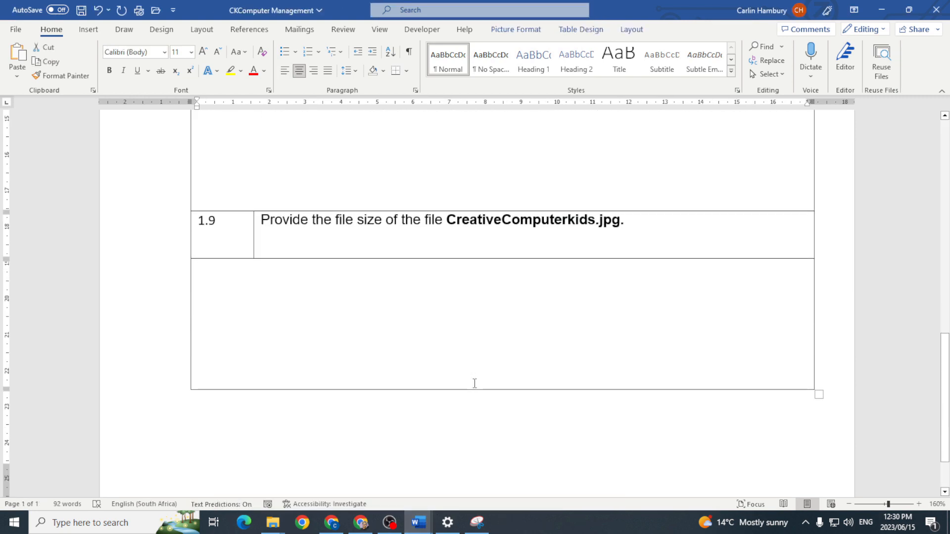
Bring up the IEB Data Files Jun21 folder in File Explorer.
{"action": "scroll", "scroll_direction": "up", "scroll_amount": 3}
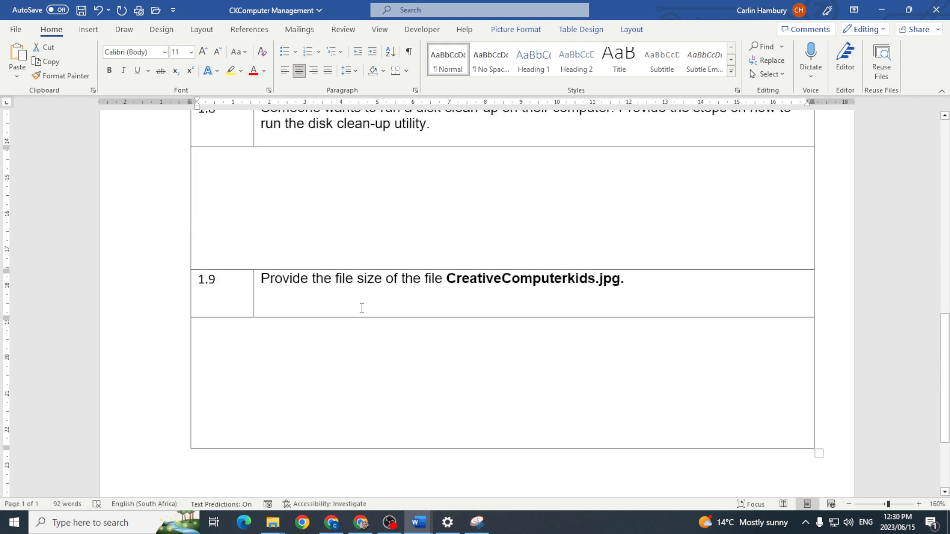
{"action": "mouse_move", "coordinate": [483, 394]}
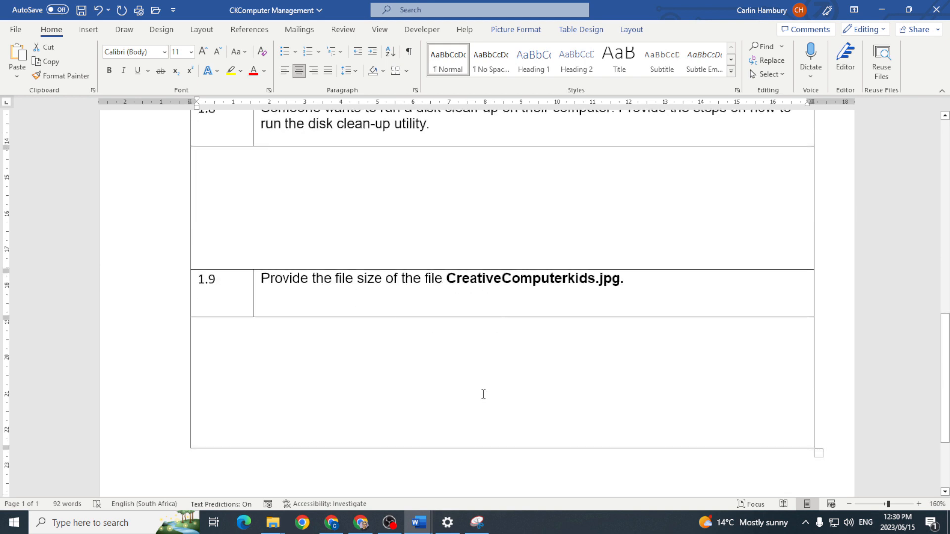
{"action": "mouse_move", "coordinate": [271, 523]}
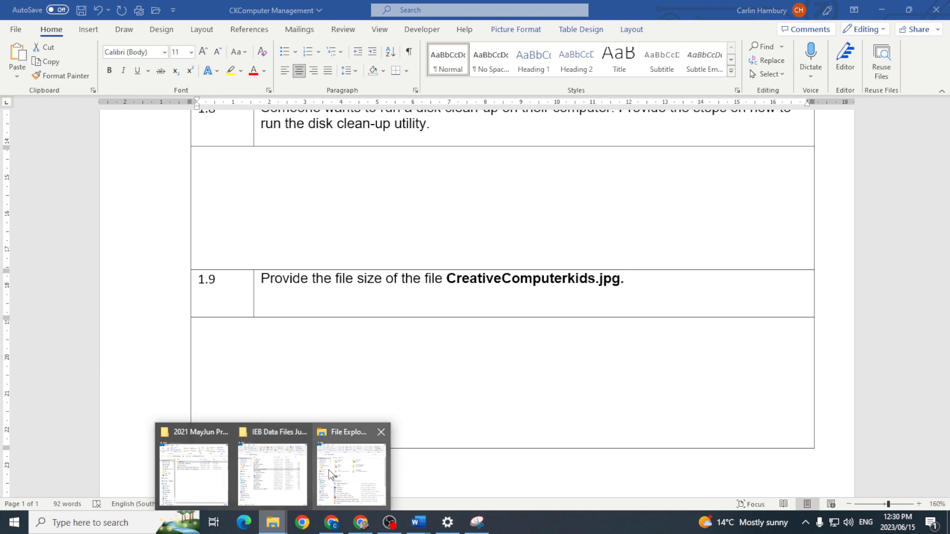
{"action": "left_click", "coordinate": [272, 473]}
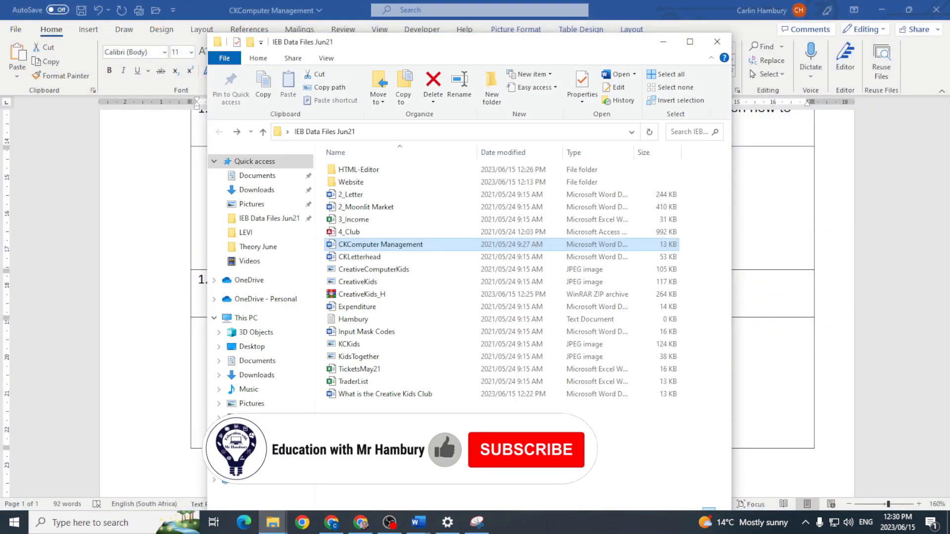
{"action": "left_click", "coordinate": [357, 282]}
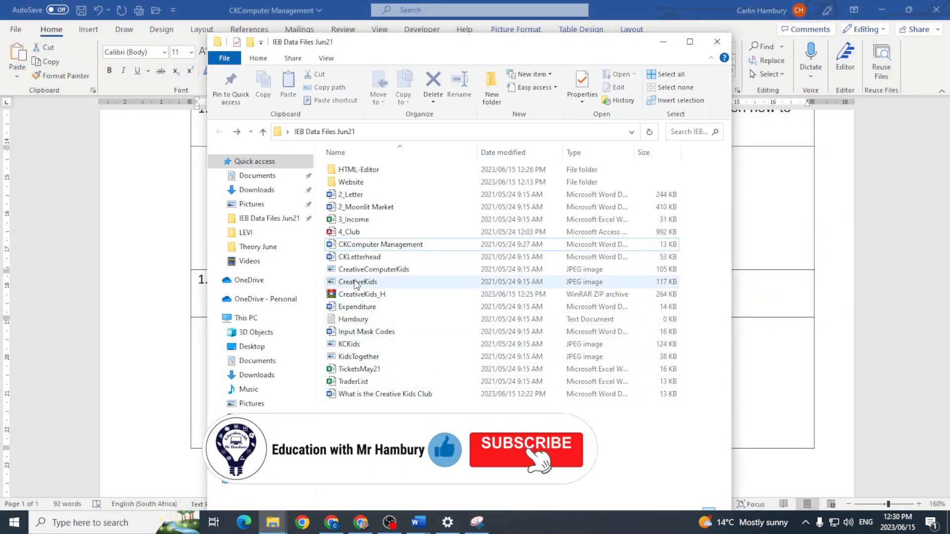
{"action": "left_click", "coordinate": [357, 281]}
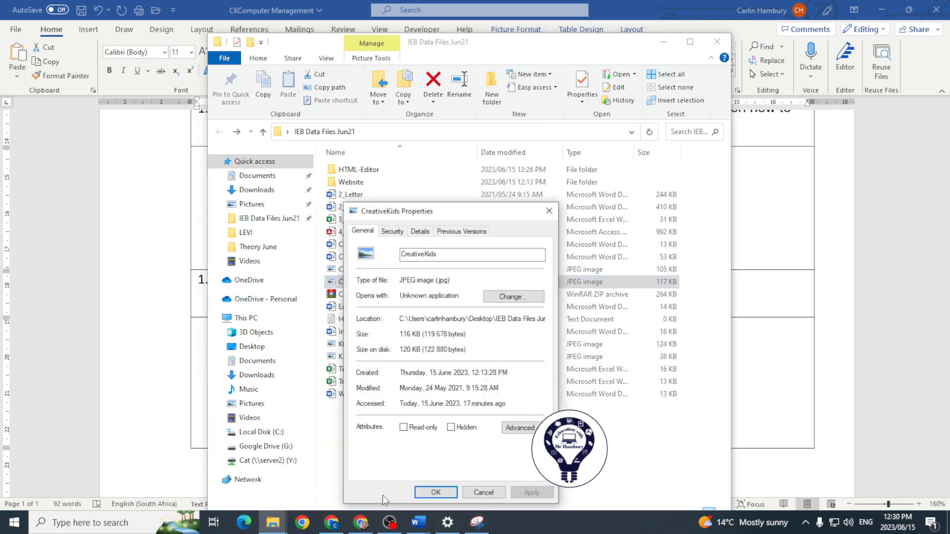
{"action": "mouse_move", "coordinate": [484, 492]}
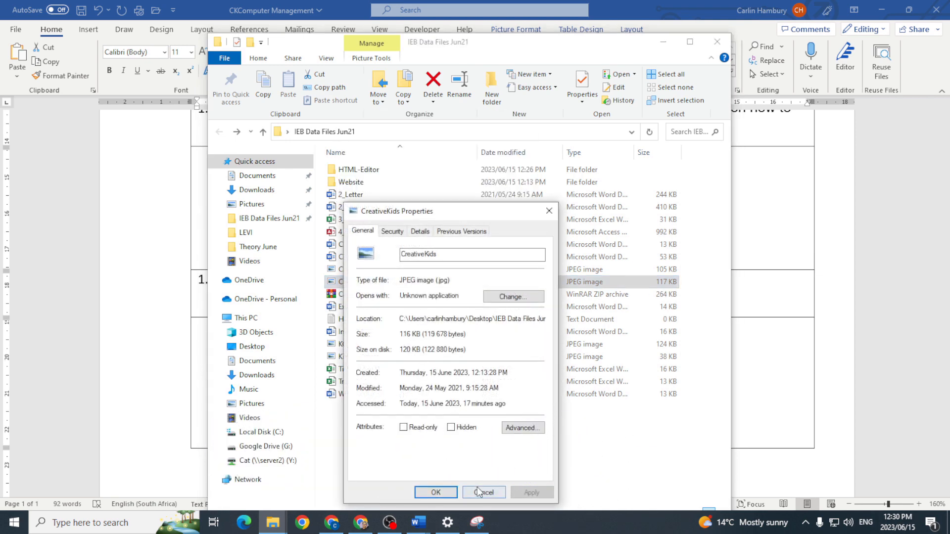
{"action": "left_click", "coordinate": [483, 492]}
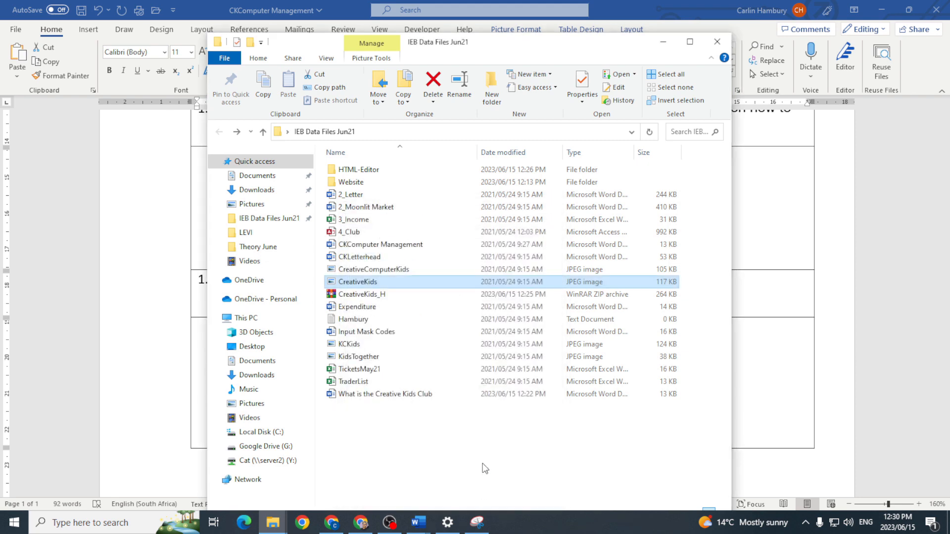